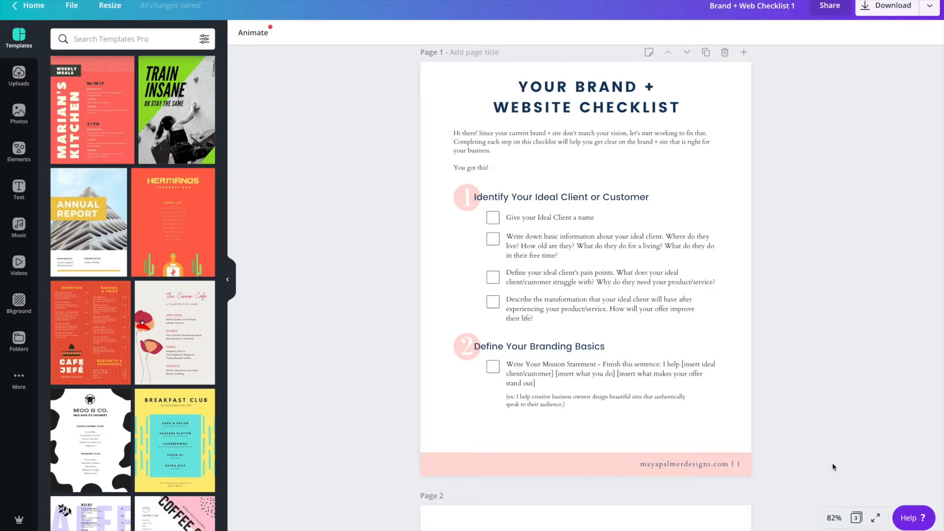
pyautogui.moveTo(827, 482)
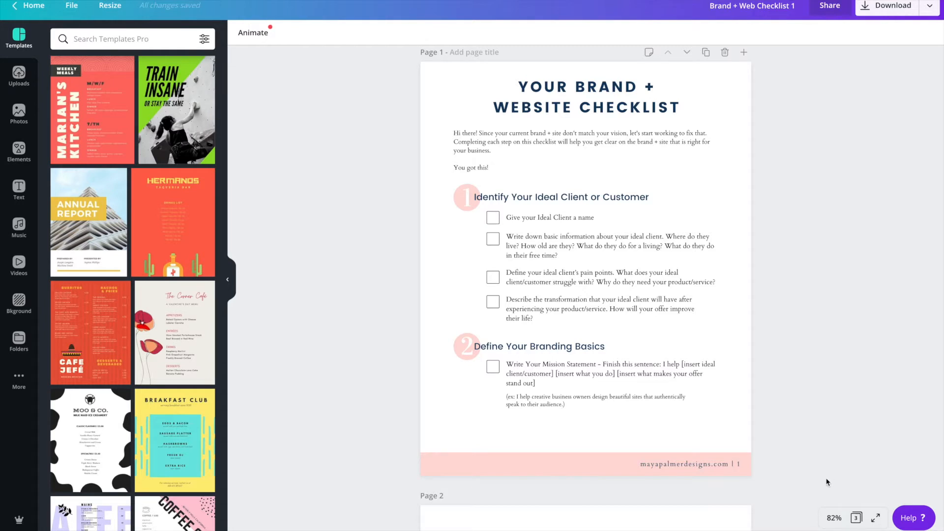
pyautogui.moveTo(727, 411)
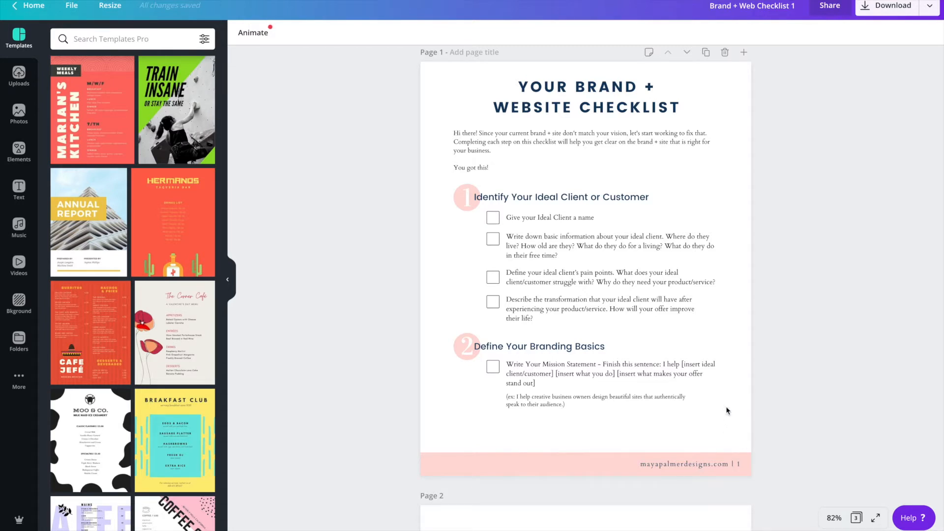
pyautogui.moveTo(353, 162)
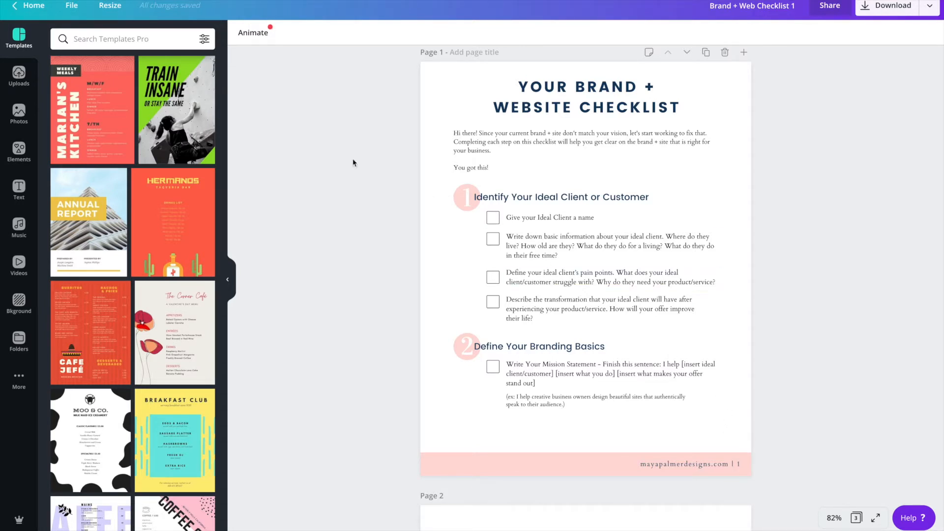
pyautogui.moveTo(325, 57)
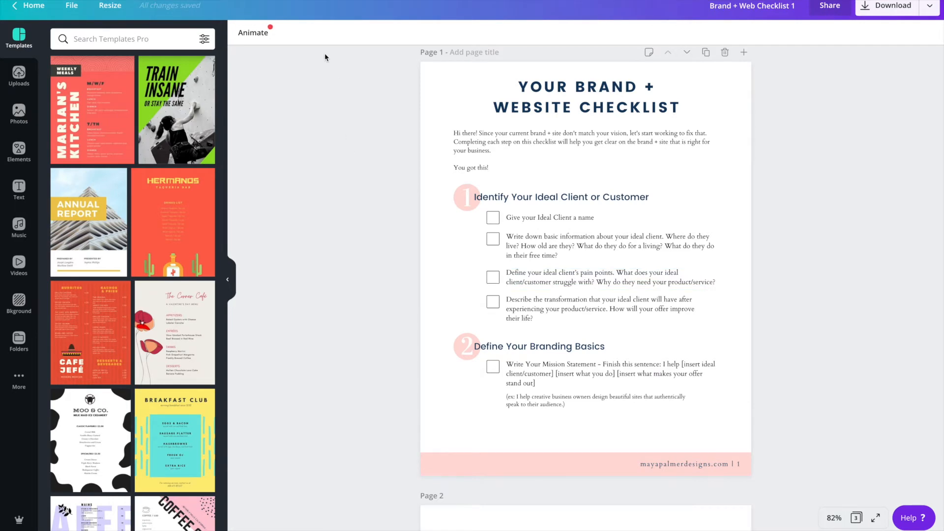
# - Leave the Brand + Web Checklist design and go back to the Canva home page
pyautogui.click(32, 6)
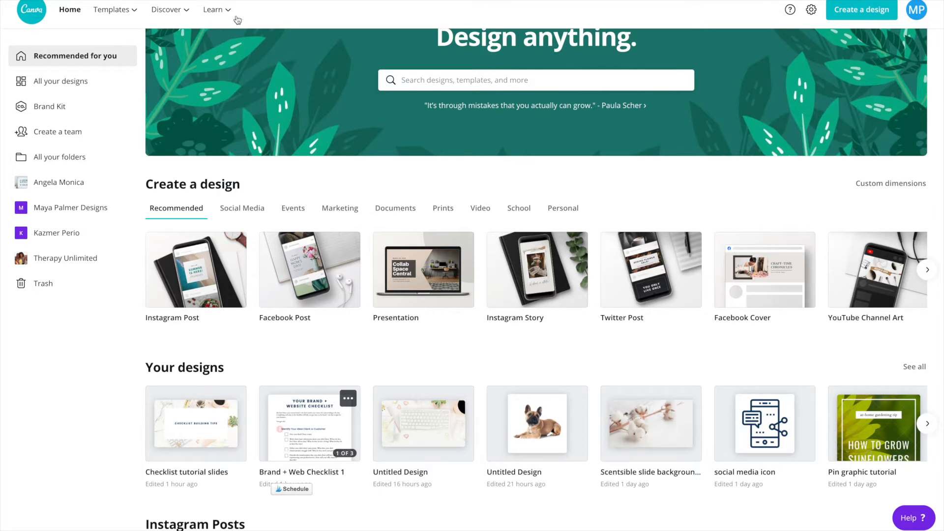
# - Start a new design with custom dimensions of 8 by 10 inches
pyautogui.click(861, 10)
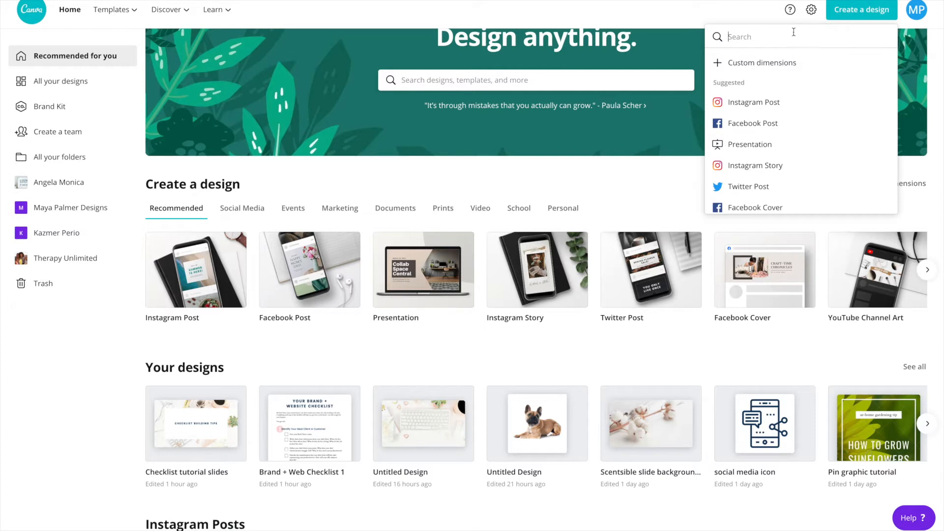
pyautogui.click(762, 63)
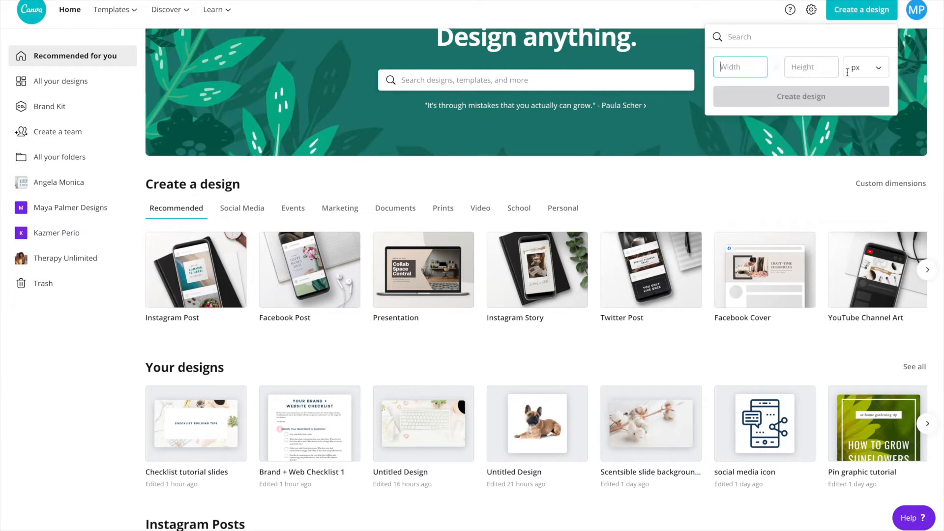
pyautogui.click(865, 66)
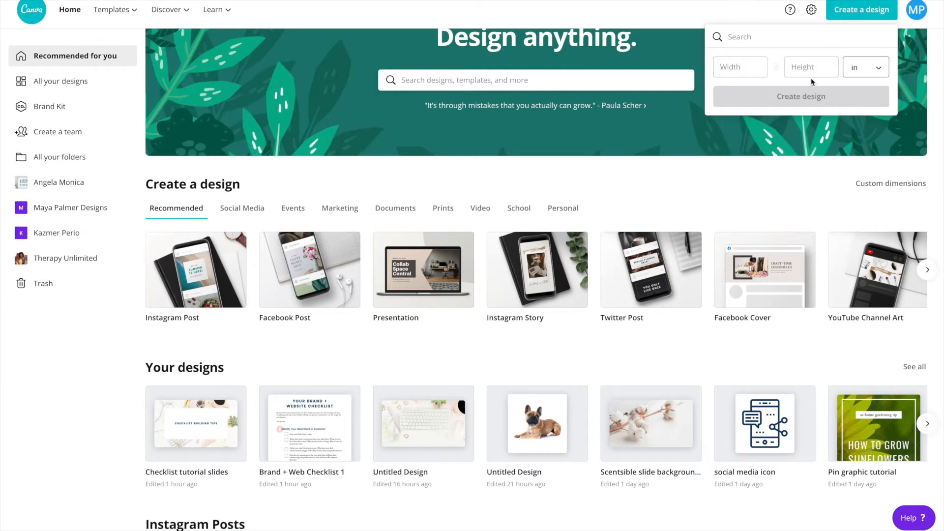
pyautogui.click(739, 66)
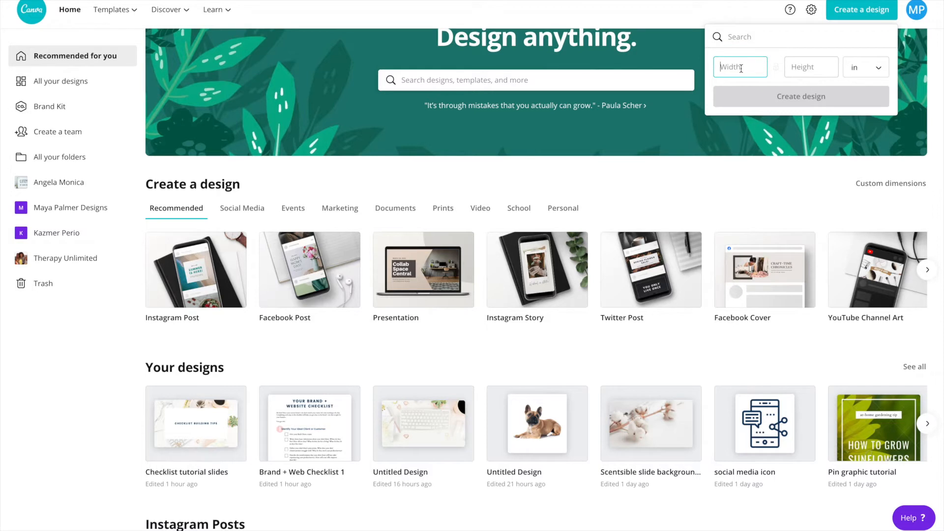
pyautogui.write('8')
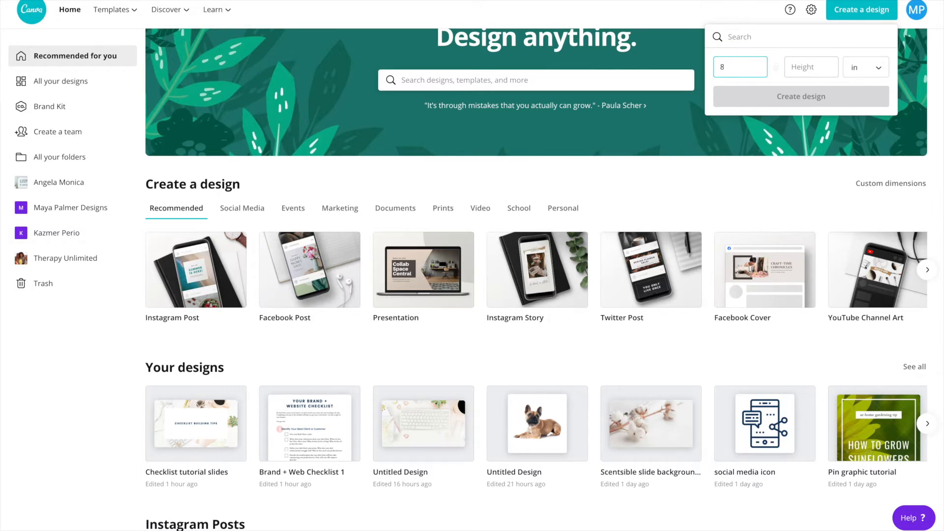
pyautogui.moveTo(811, 67)
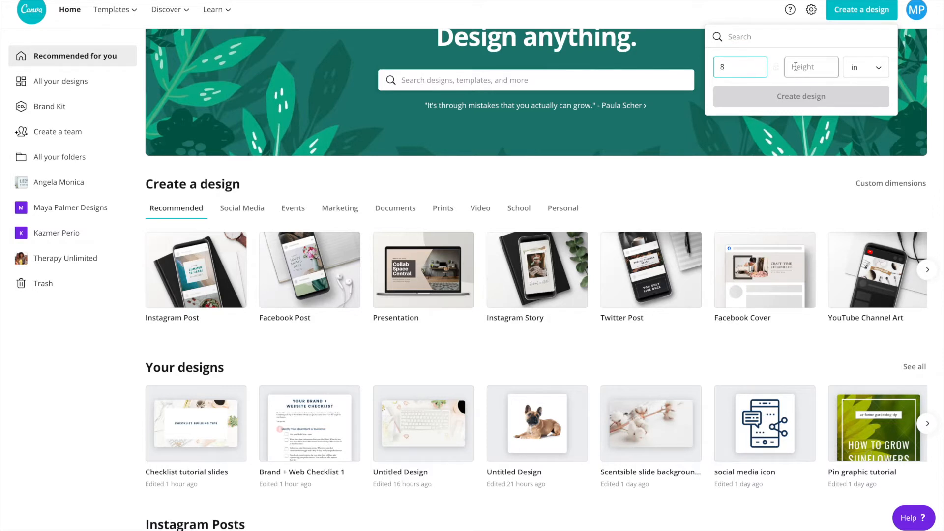
pyautogui.write('10')
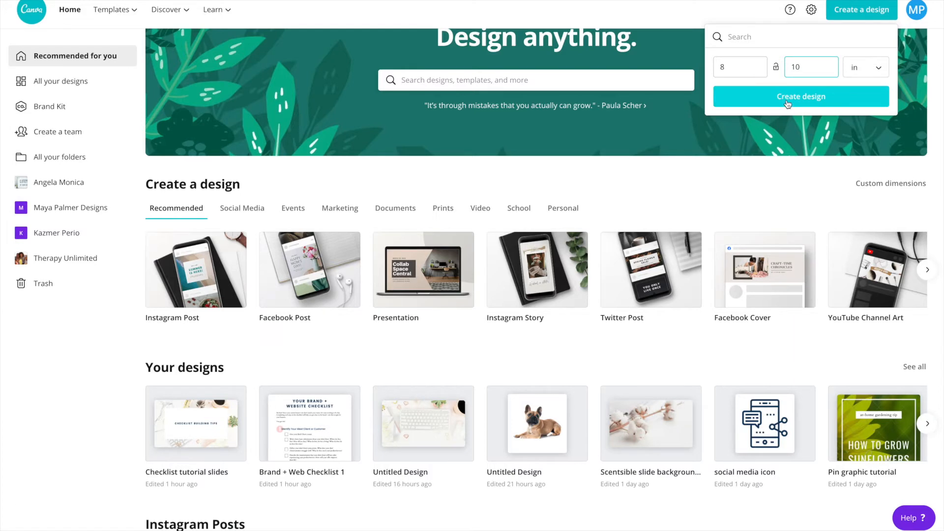
# - Create the blank 8 by 10 design and add the heading 'Your Brand + Website Checklist'
pyautogui.click(800, 96)
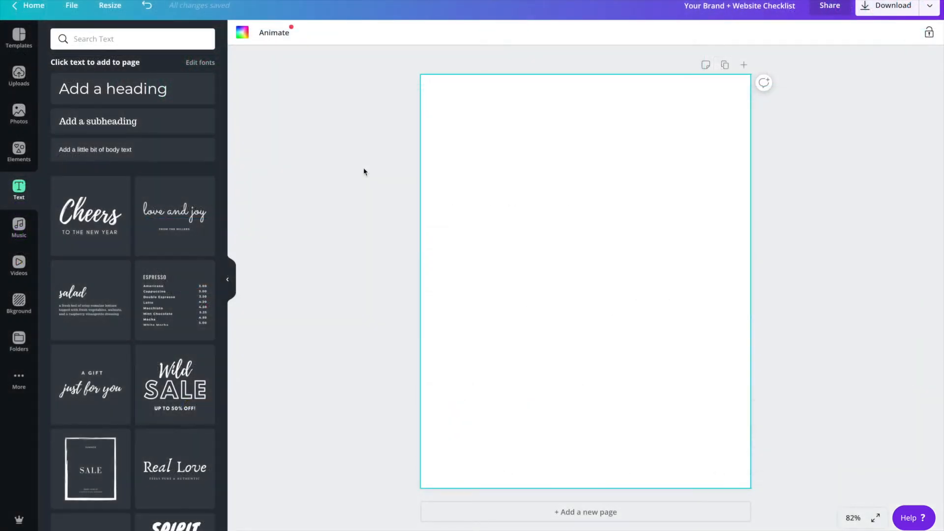
pyautogui.moveTo(355, 179)
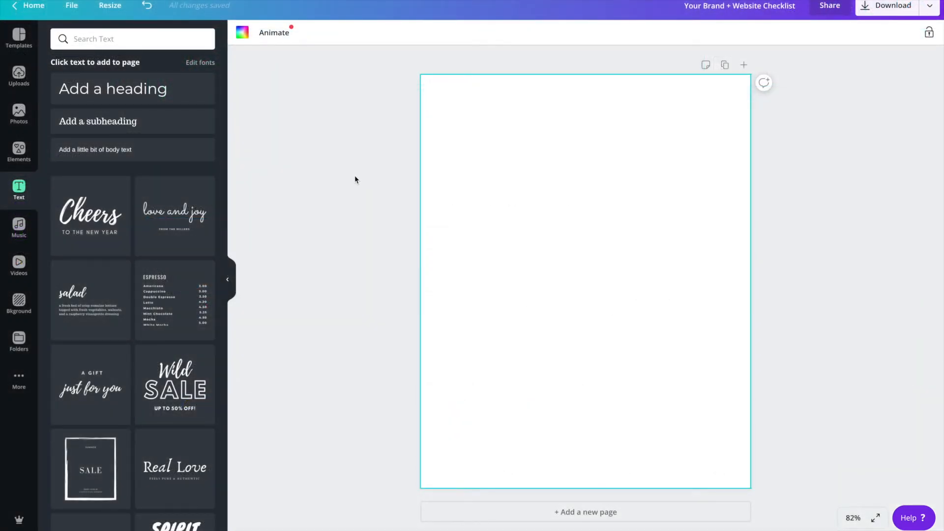
pyautogui.moveTo(225, 140)
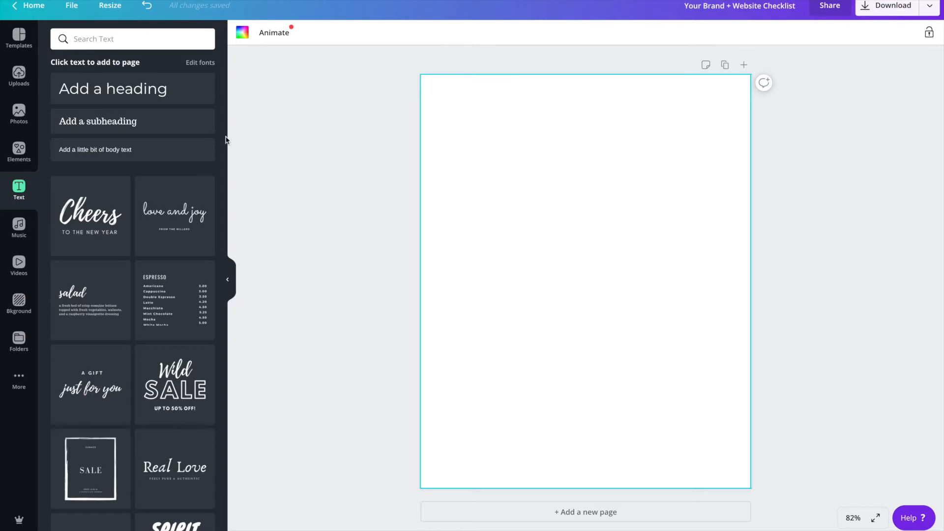
pyautogui.click(114, 87)
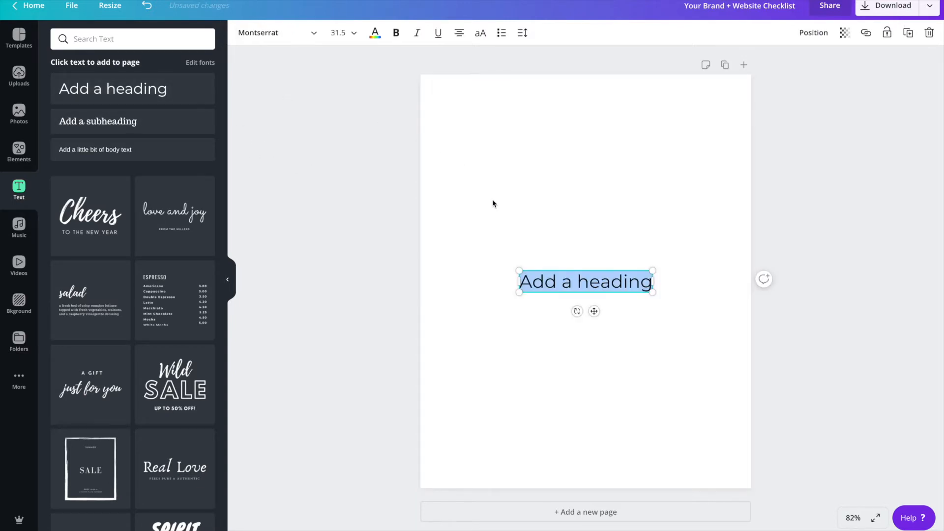
pyautogui.write('Your Br')
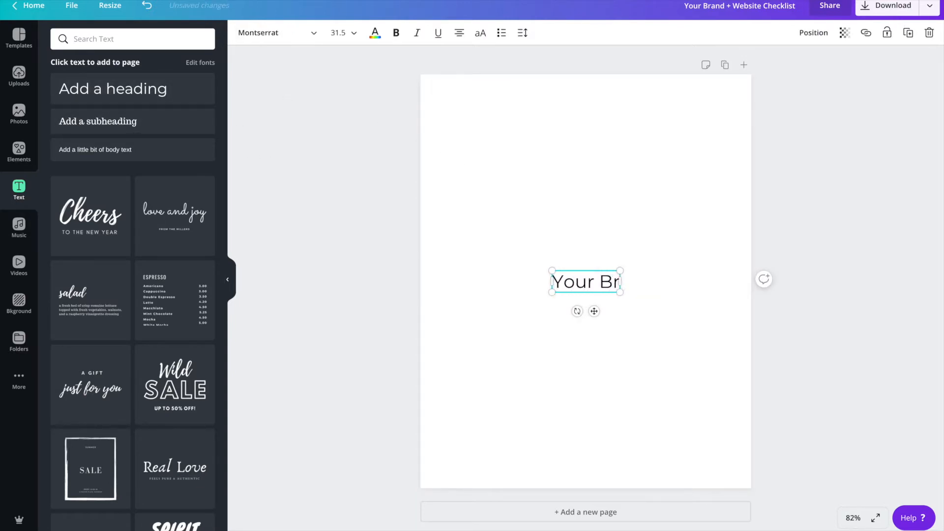
pyautogui.write('and + Website CHe')
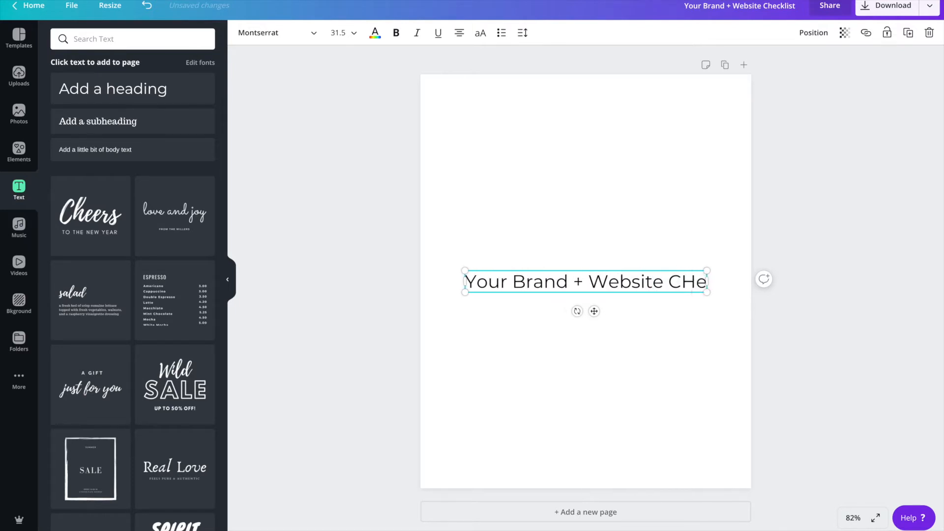
# - Make the heading uppercase with wider letter spacing
pyautogui.click(270, 32)
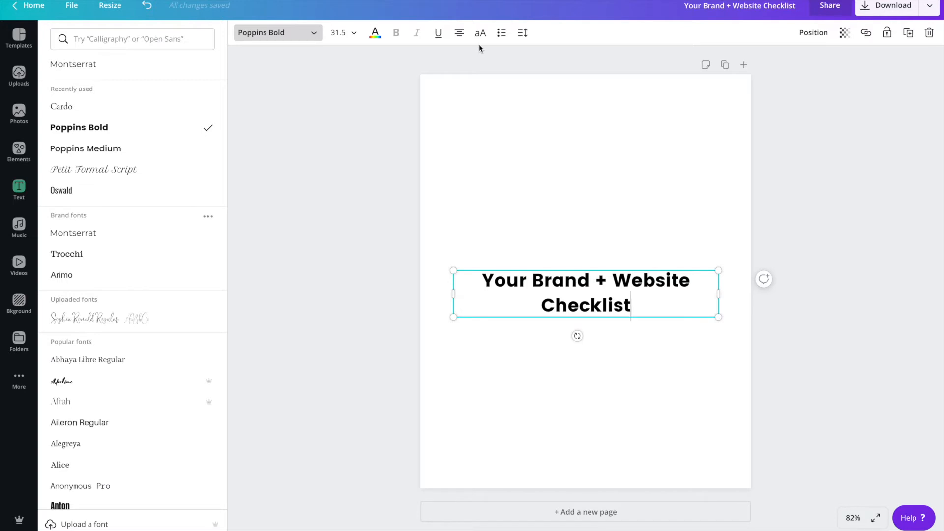
pyautogui.click(480, 32)
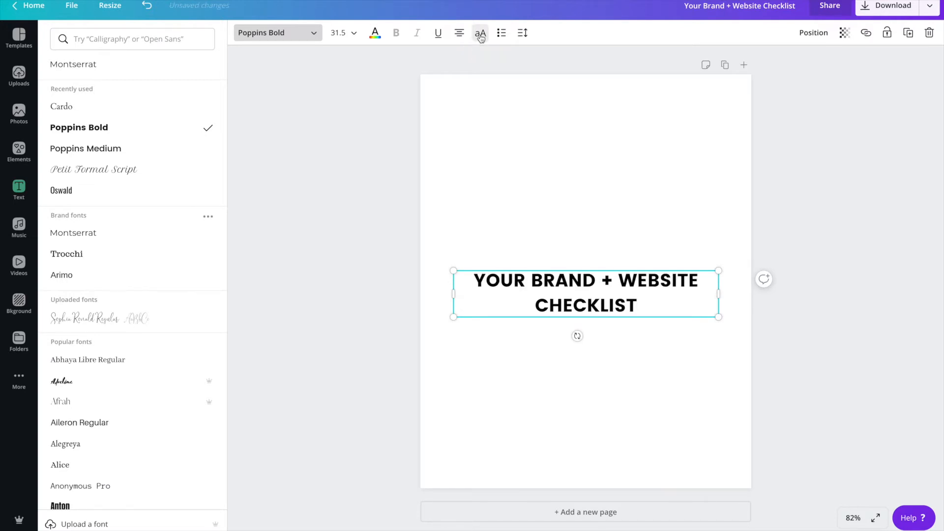
pyautogui.moveTo(522, 33)
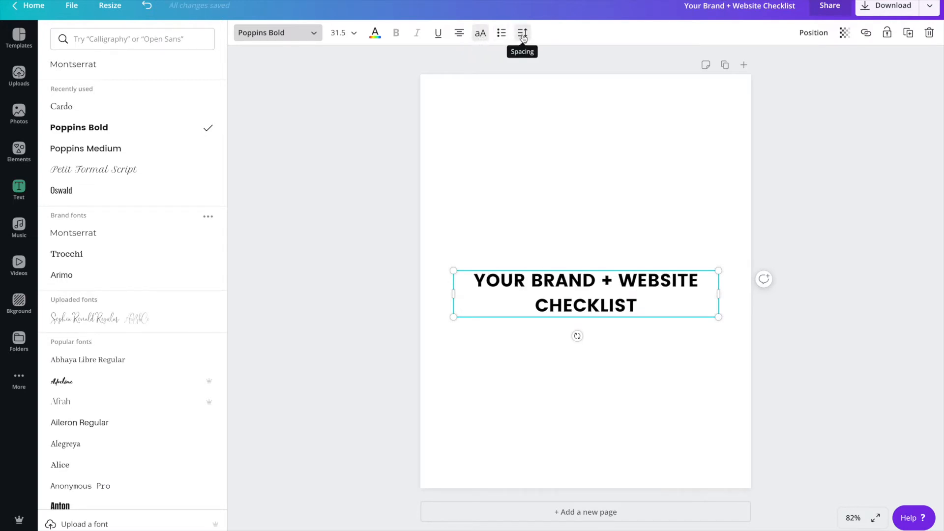
pyautogui.click(522, 33)
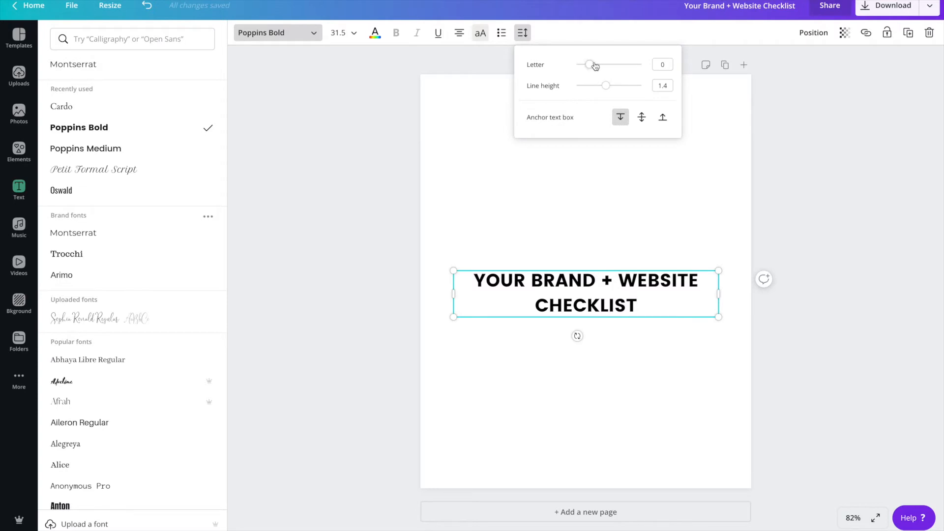
pyautogui.click(589, 65)
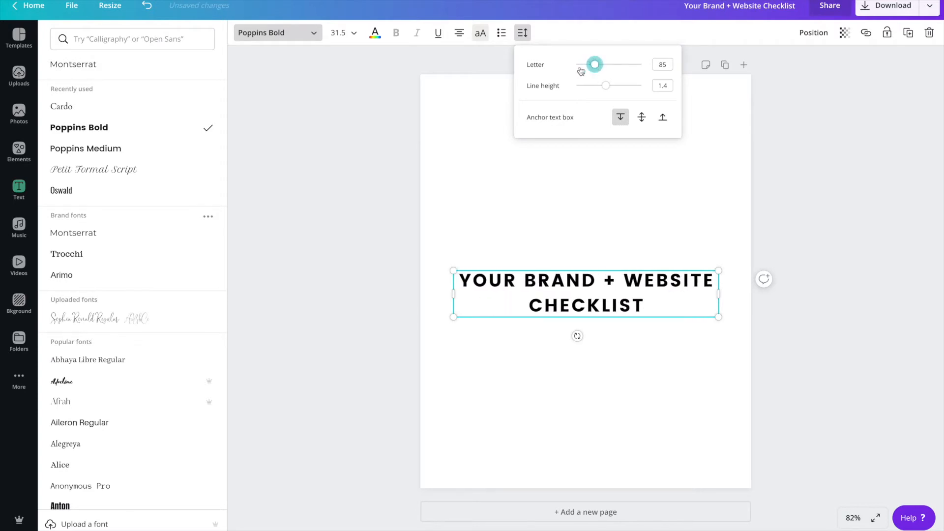
pyautogui.moveTo(374, 32)
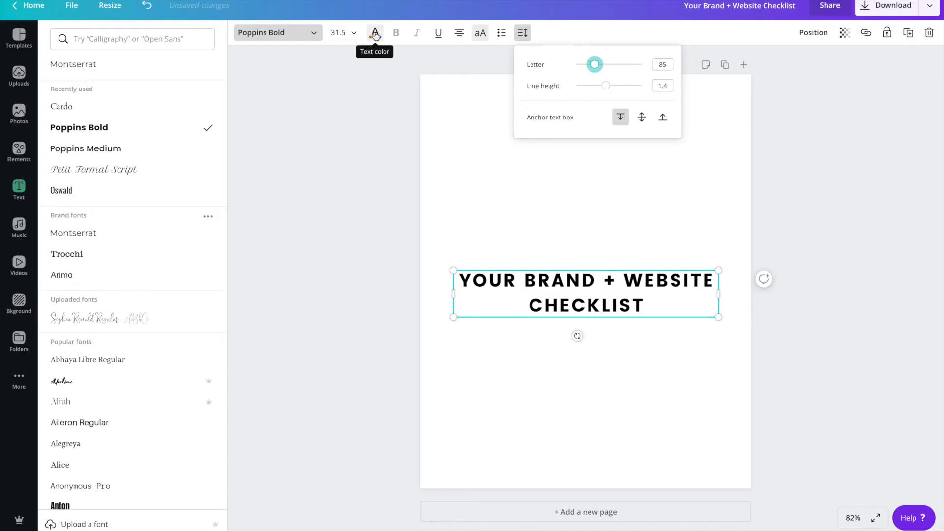
# - Recolour the title dark navy and add a body text box for the intro paragraph
pyautogui.click(373, 33)
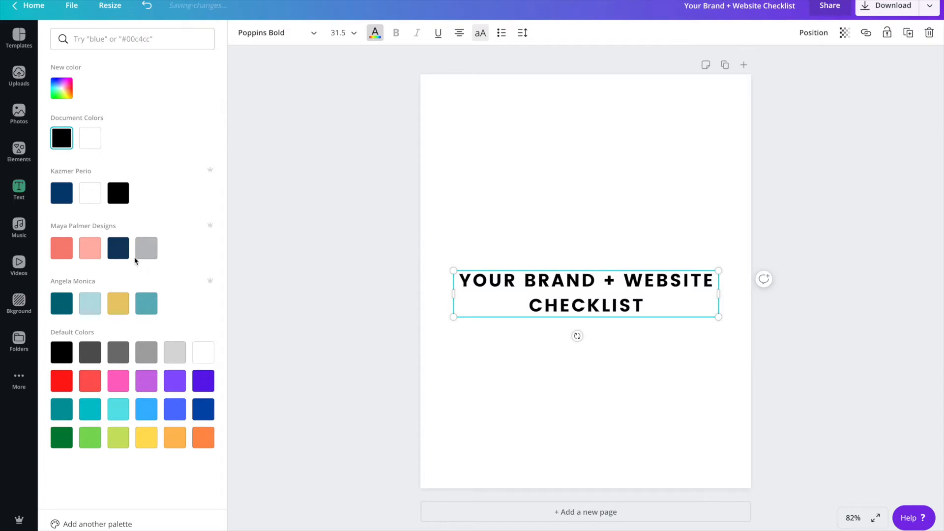
pyautogui.click(118, 248)
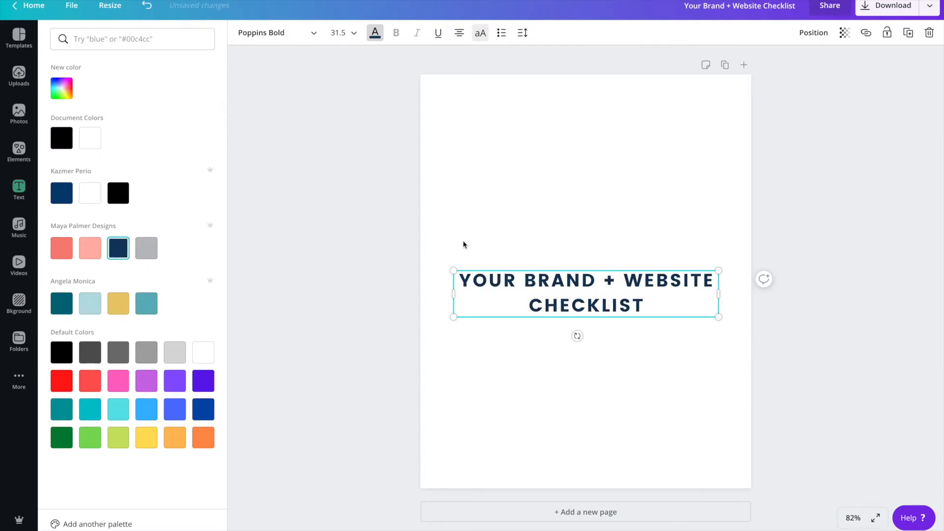
pyautogui.click(19, 190)
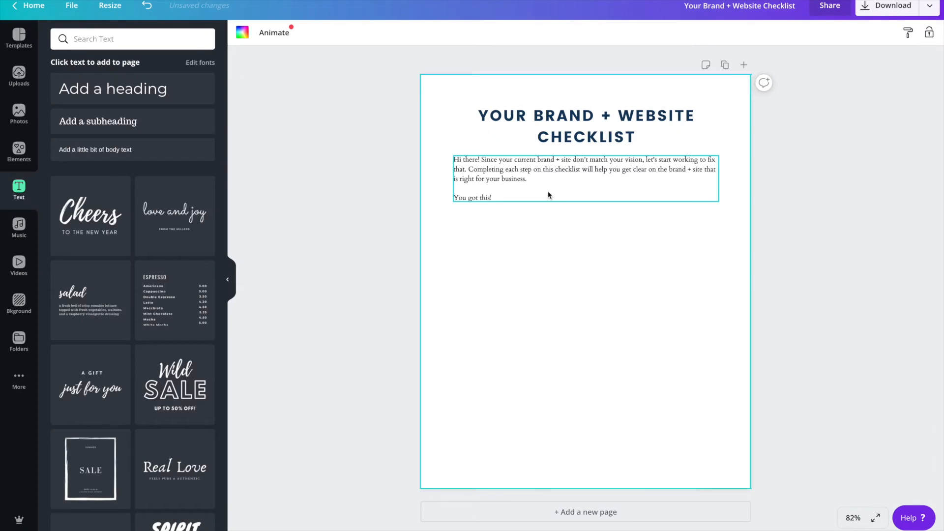
pyautogui.click(307, 96)
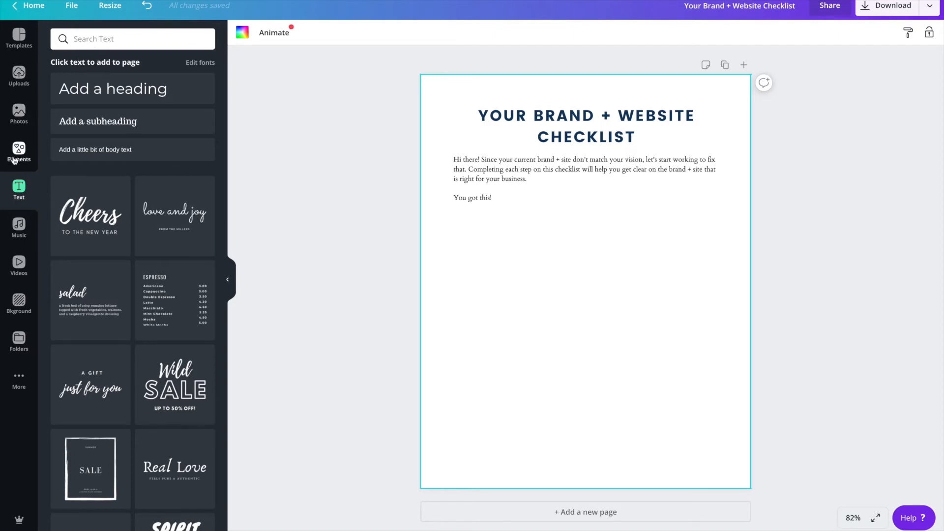
# - Add the number 1 circle from Elements under the intro and recolour it light pink
pyautogui.click(19, 152)
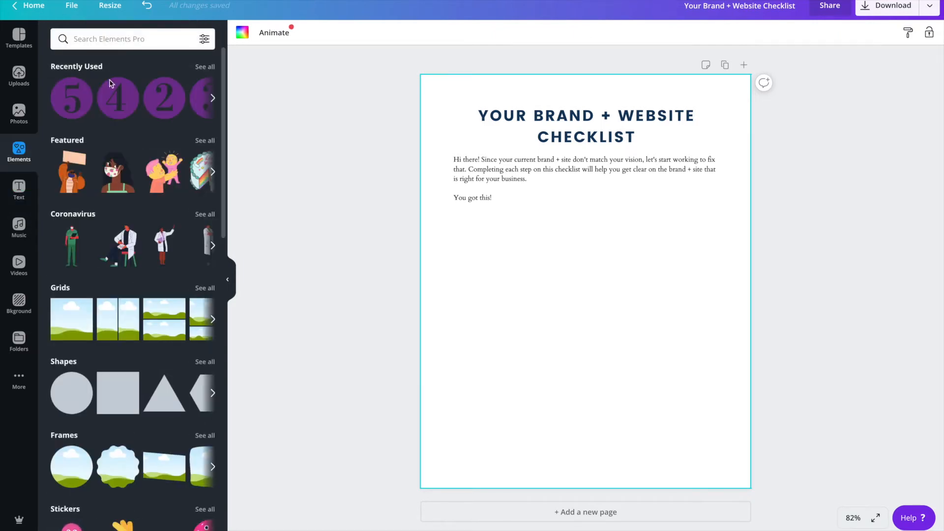
pyautogui.click(212, 97)
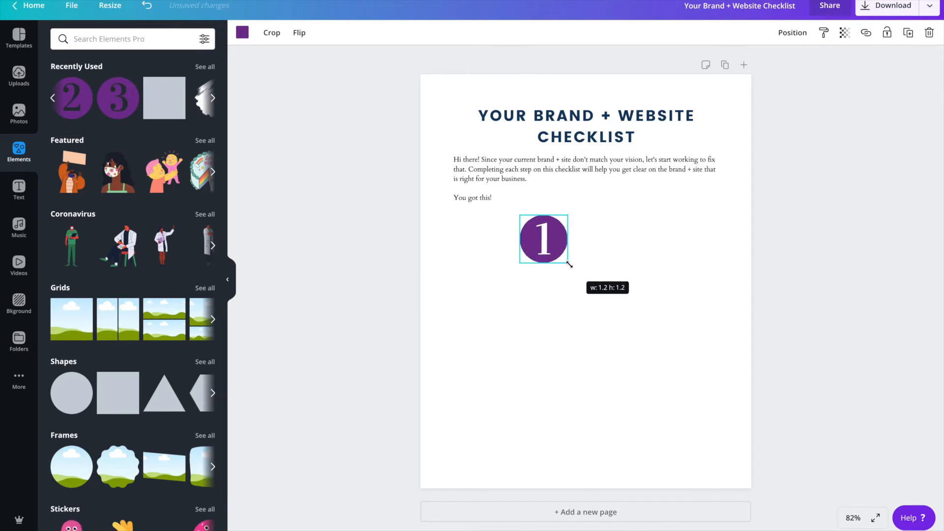
pyautogui.moveTo(542, 239); pyautogui.dragTo(476, 239)
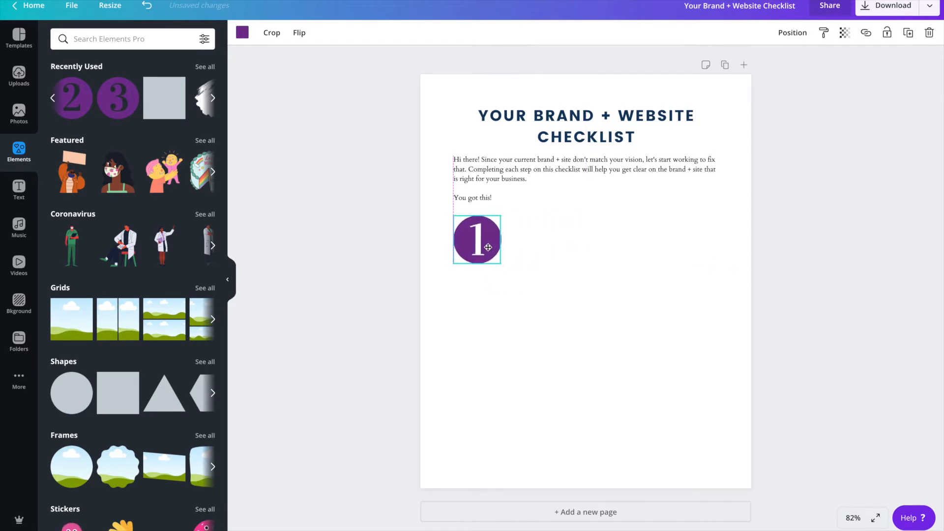
pyautogui.click(242, 33)
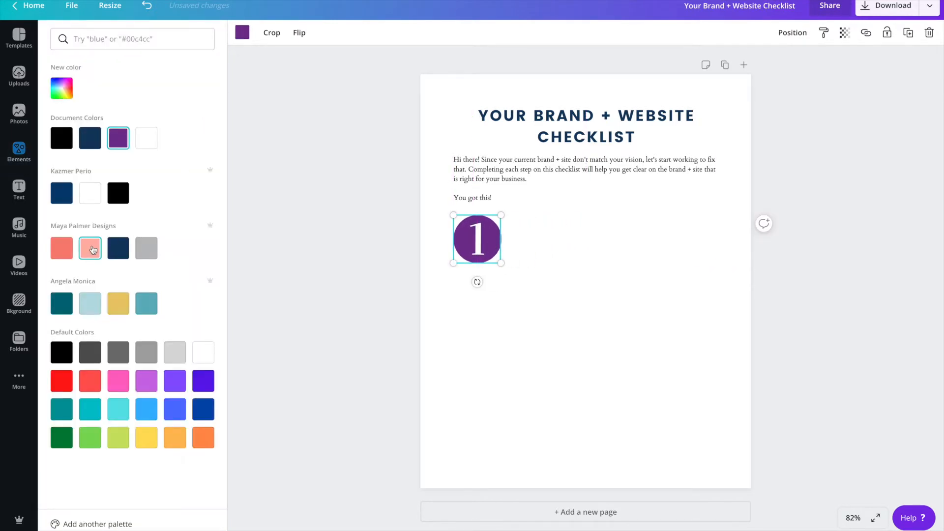
pyautogui.click(90, 248)
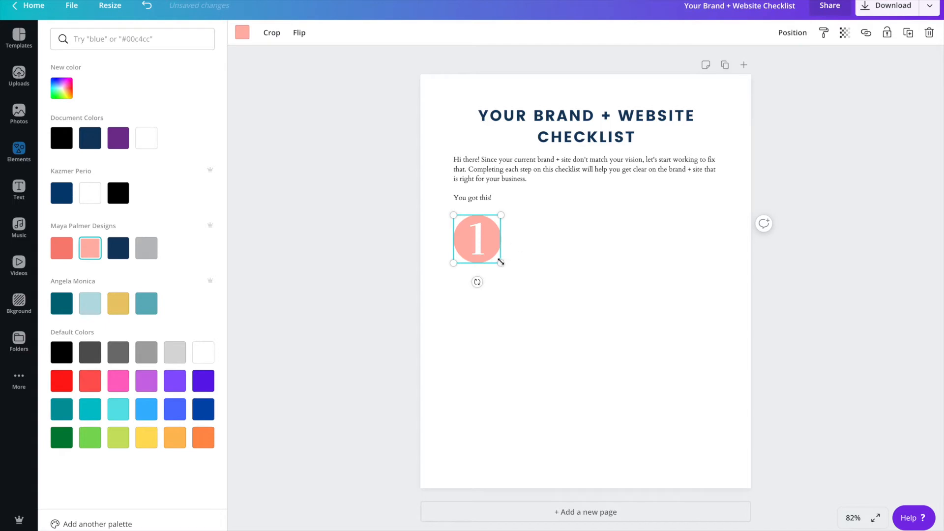
# - Set the number 1 circle's transparency to 30
pyautogui.click(844, 33)
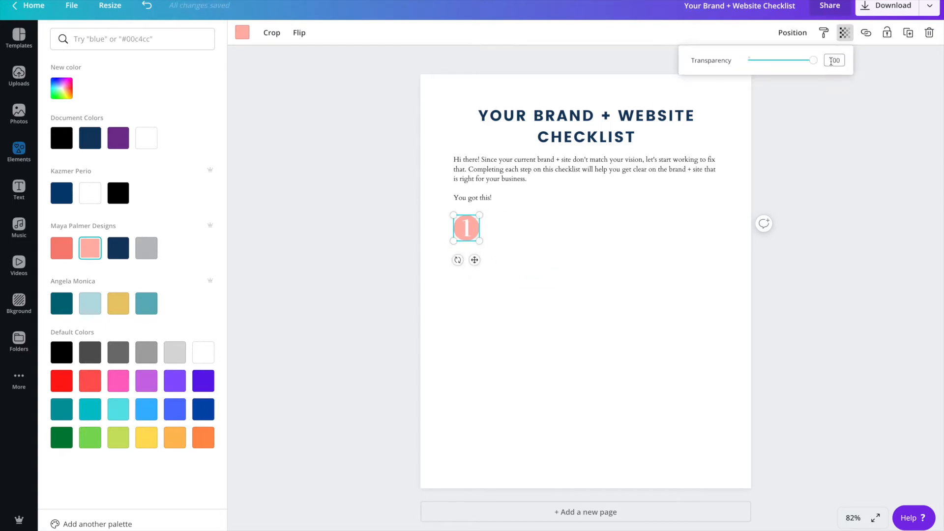
pyautogui.tripleClick(834, 60)
pyautogui.write('30')
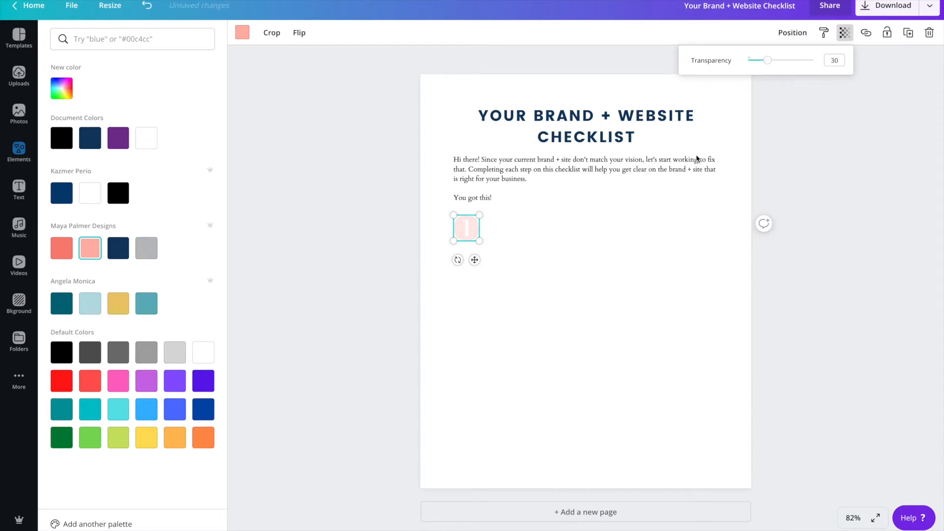
pyautogui.click(19, 151)
pyautogui.write('Identify Your Ideal Client or Customer')
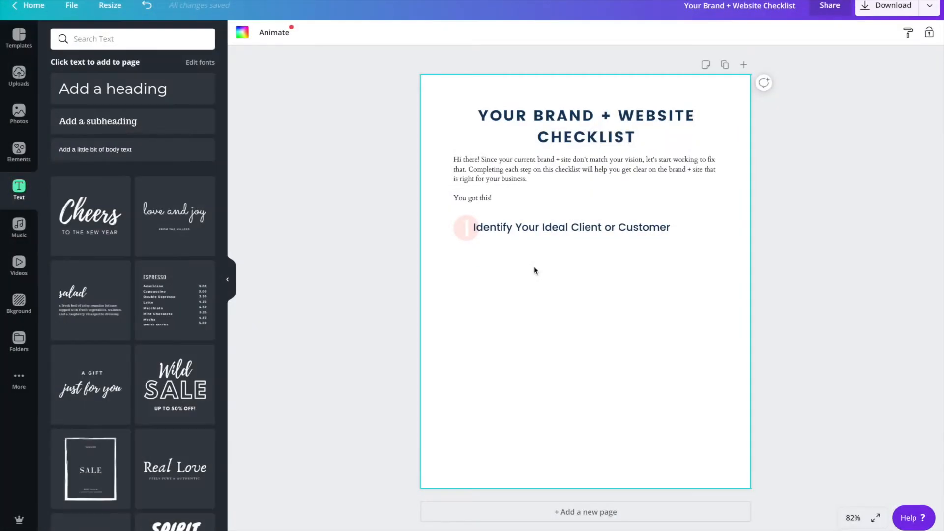
pyautogui.moveTo(537, 278)
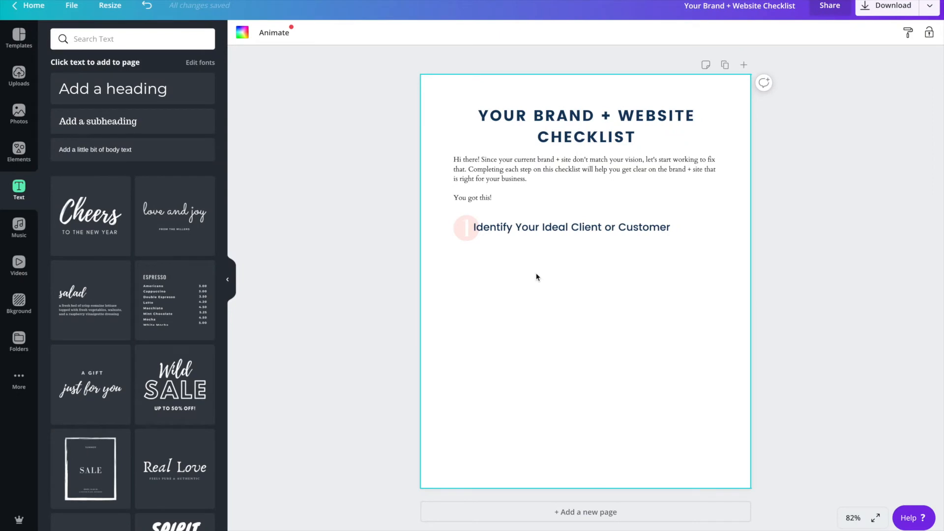
pyautogui.moveTo(19, 148)
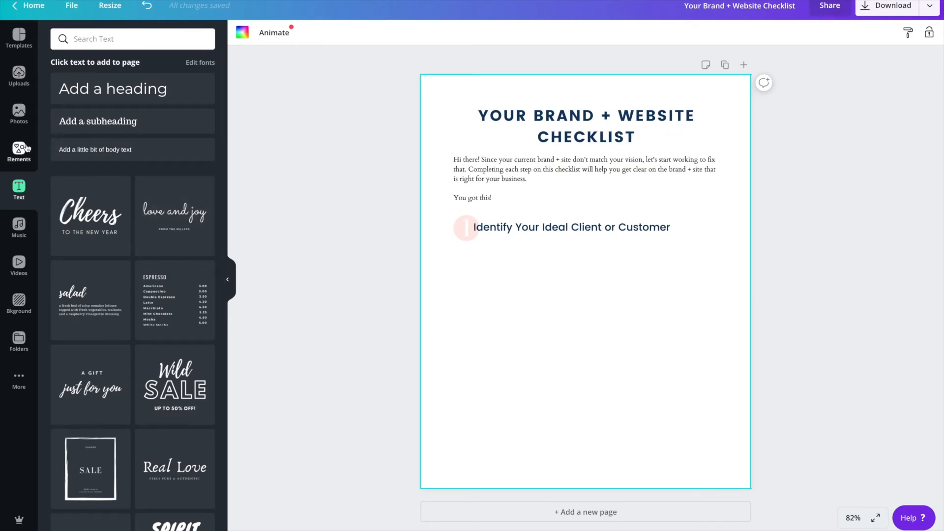
# - Add a square outline checkbox from Shapes with 'Give Your Ideal Client a Name' beside it
pyautogui.click(19, 152)
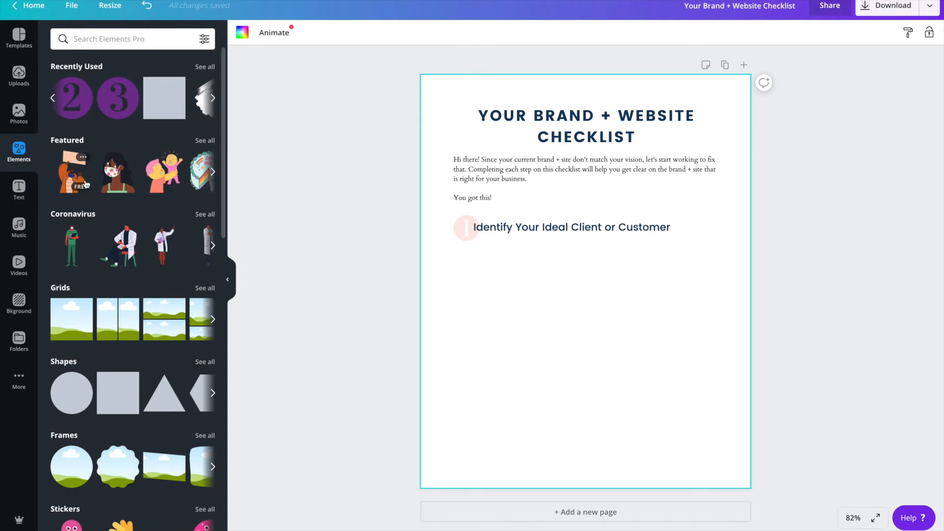
pyautogui.click(213, 394)
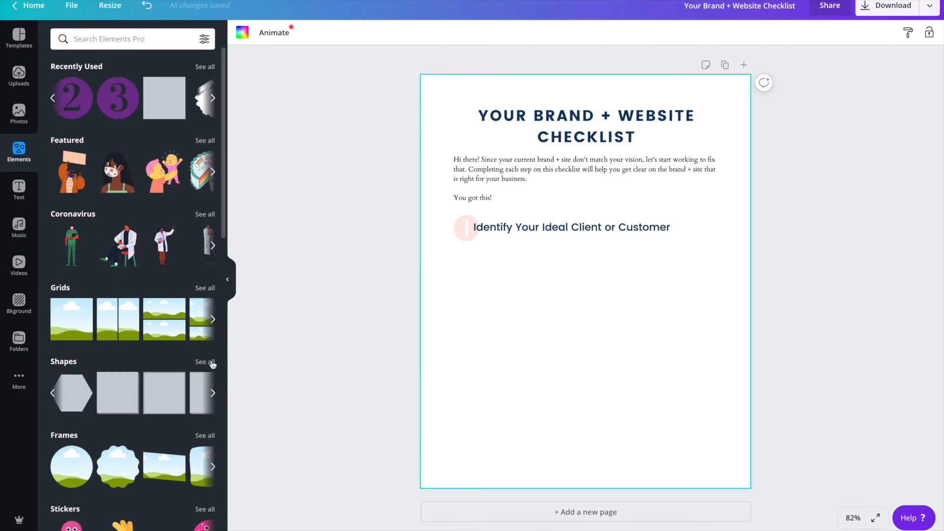
pyautogui.click(205, 361)
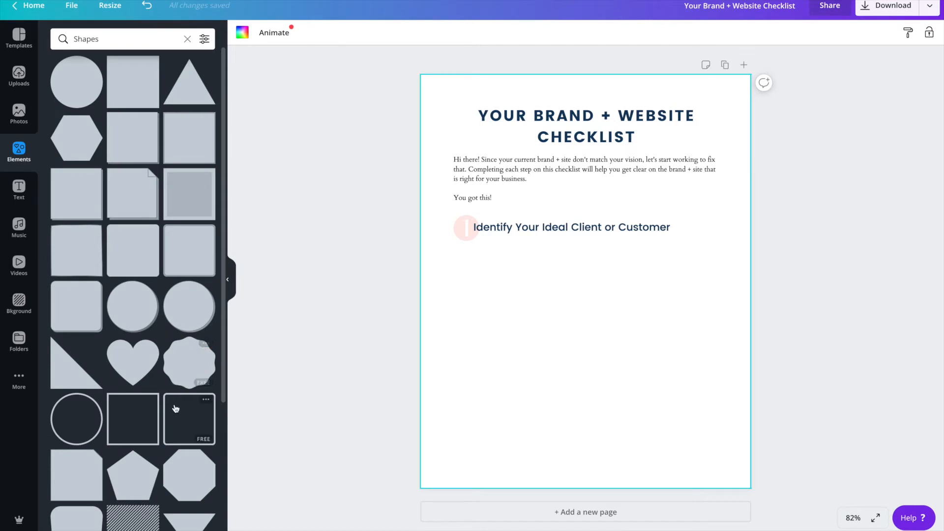
pyautogui.scroll(-3)
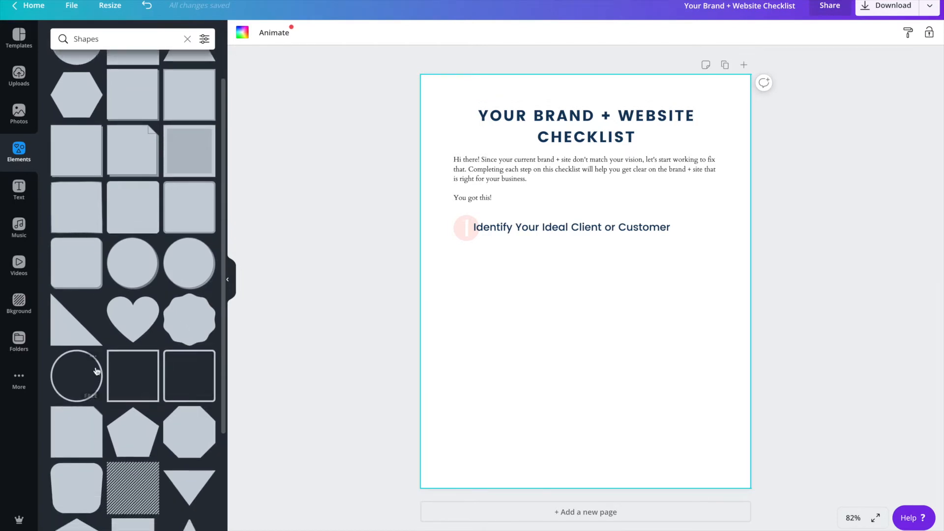
pyautogui.moveTo(116, 407)
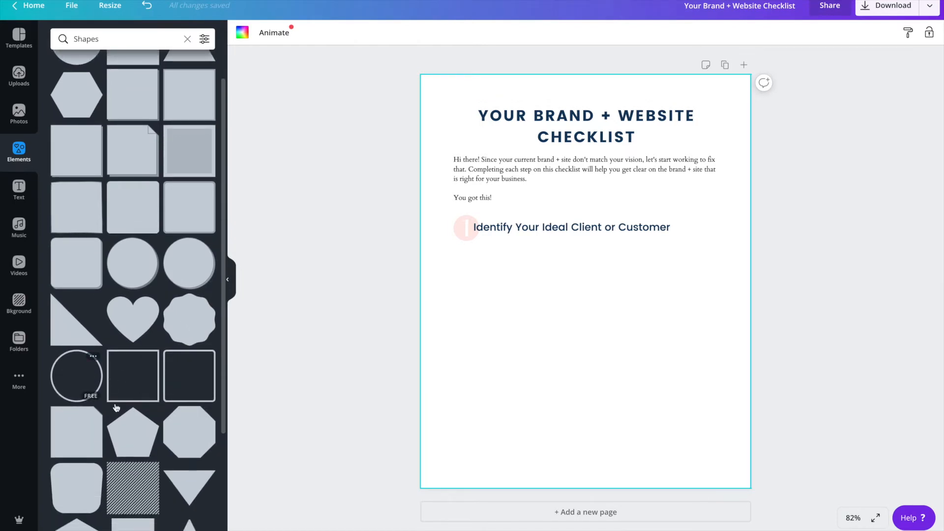
pyautogui.moveTo(189, 396)
pyautogui.write('Give Your Ideal Client a Name')
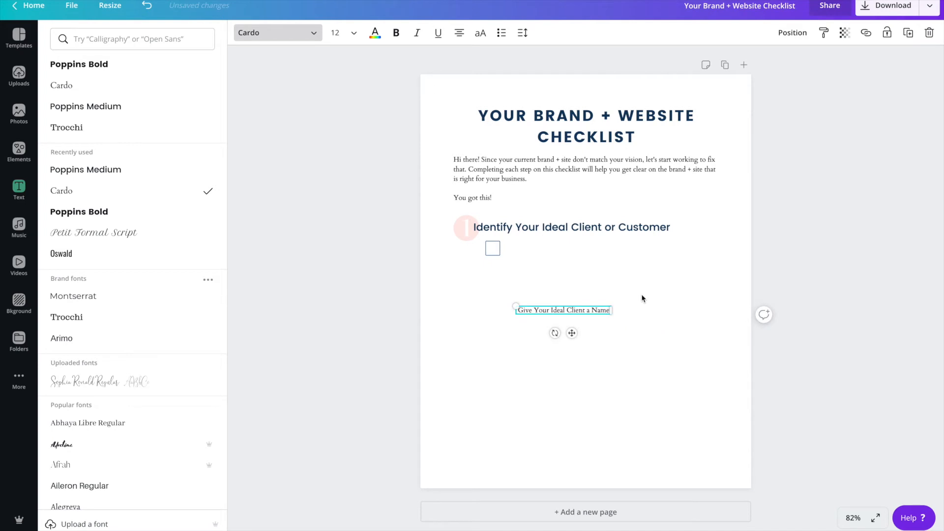
pyautogui.click(19, 190)
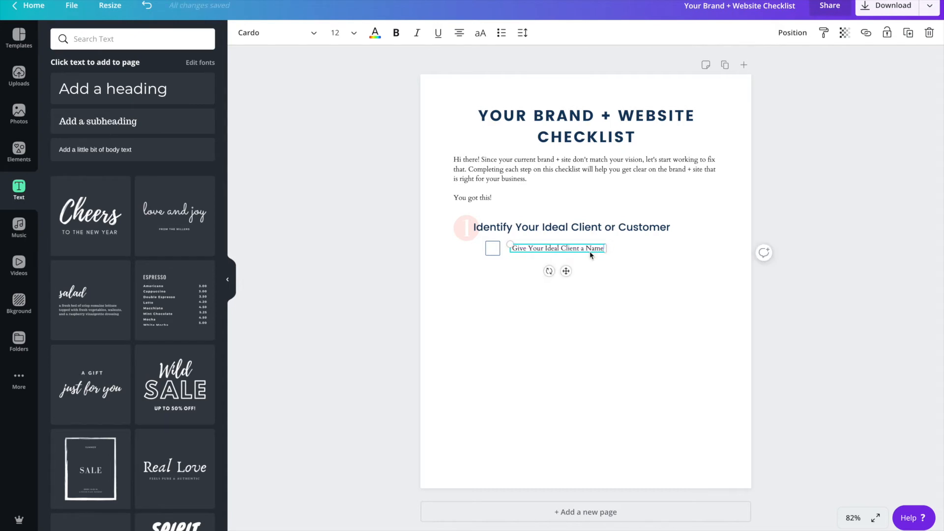
pyautogui.click(613, 296)
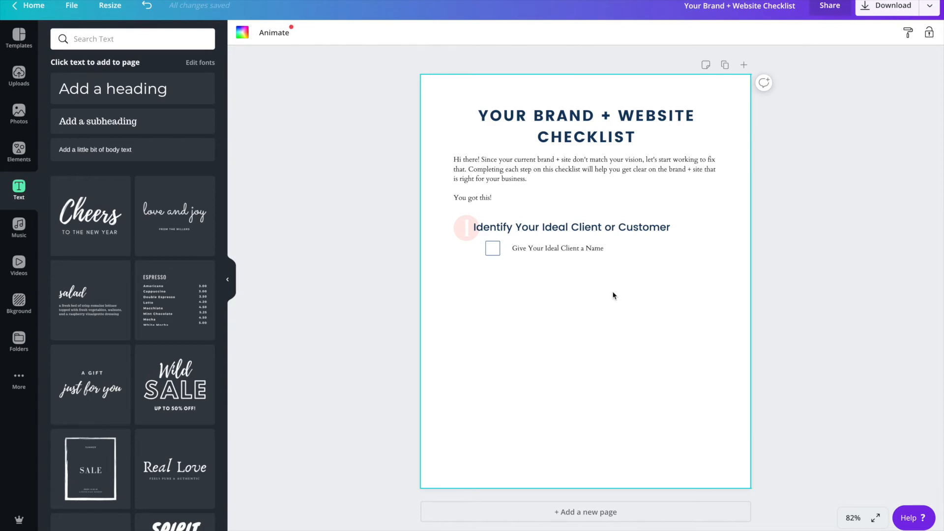
pyautogui.click(19, 36)
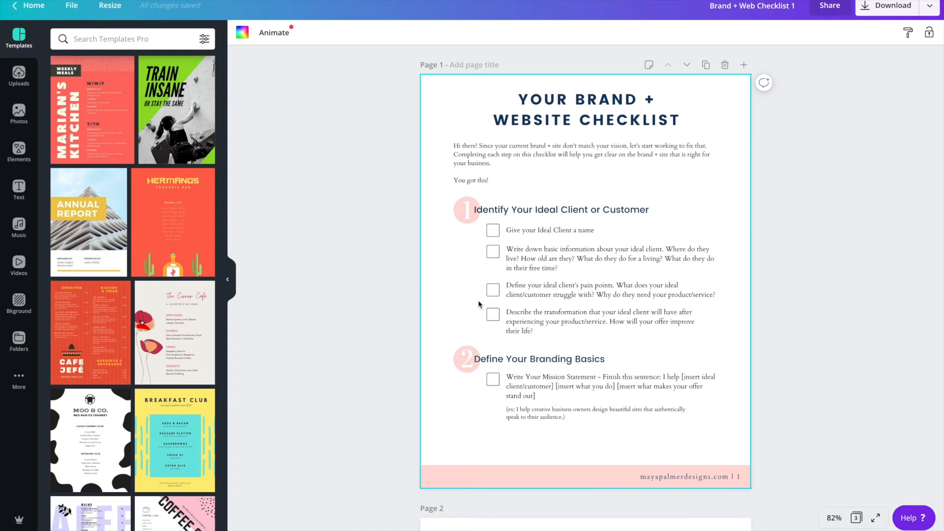
pyautogui.moveTo(432, 338)
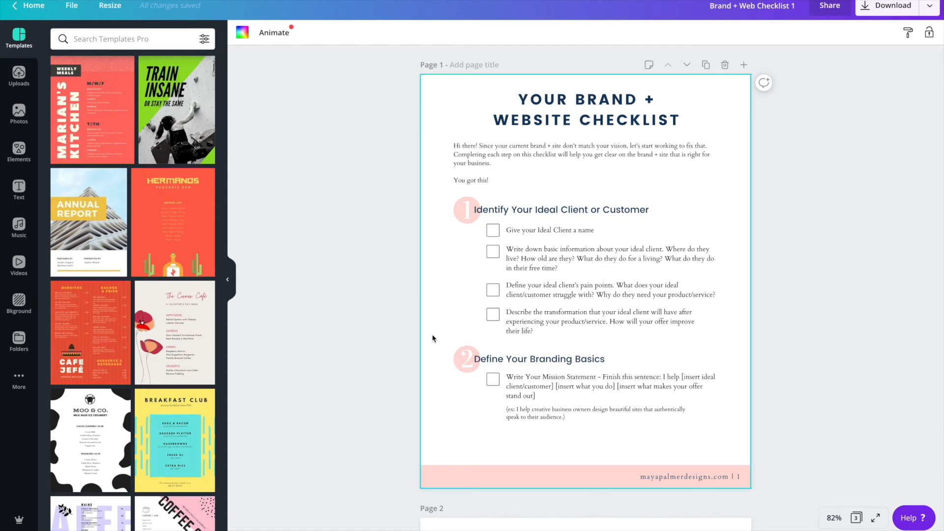
pyautogui.scroll(3)
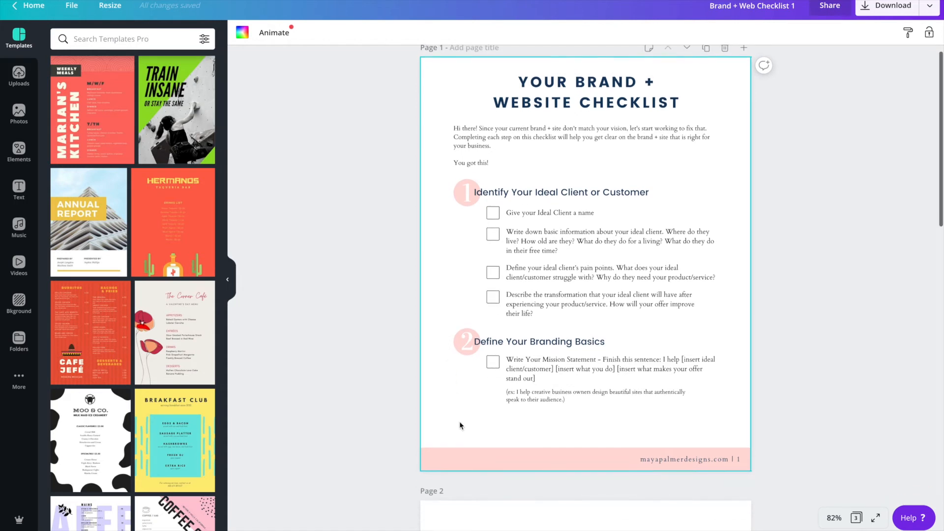
pyautogui.scroll(-3)
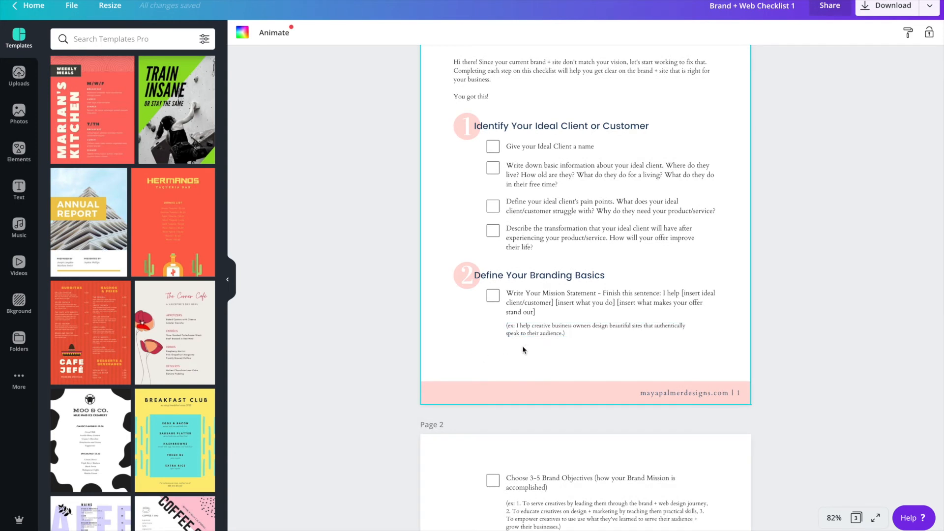
pyautogui.moveTo(510, 350)
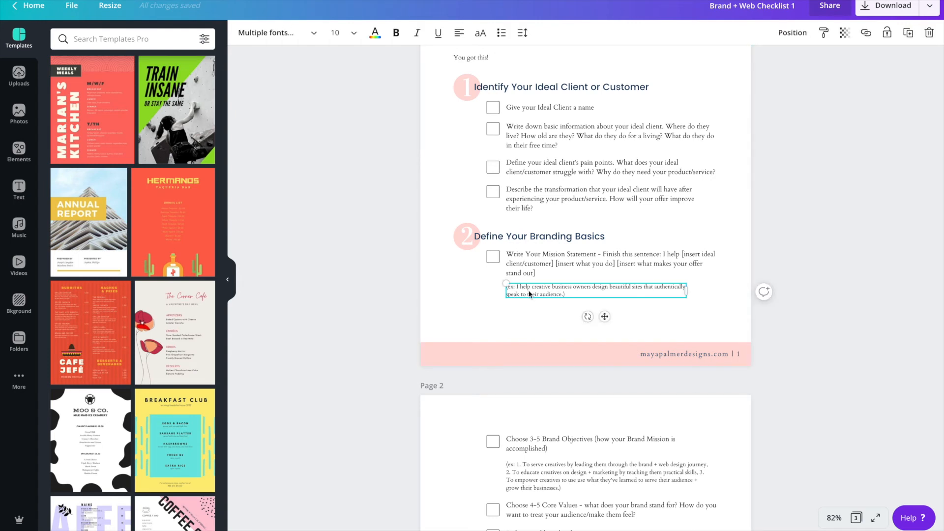
pyautogui.moveTo(528, 326)
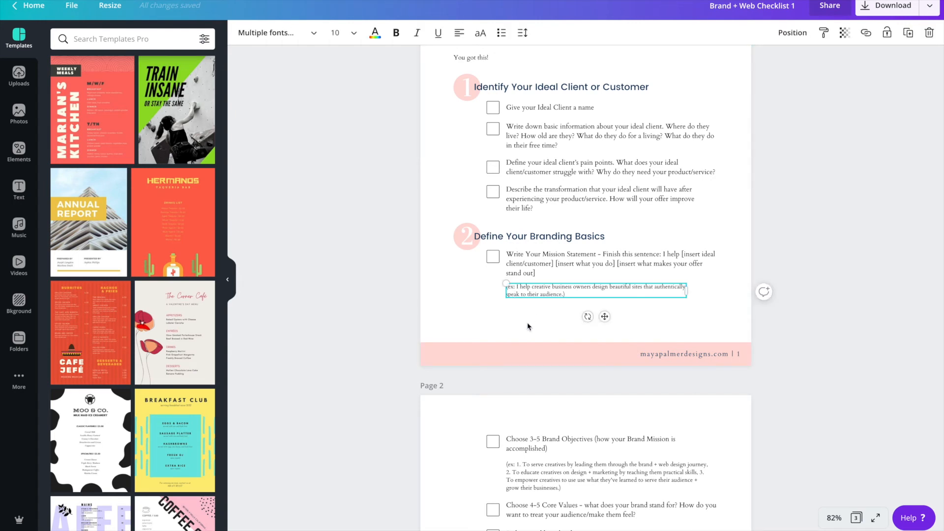
pyautogui.moveTo(462, 318)
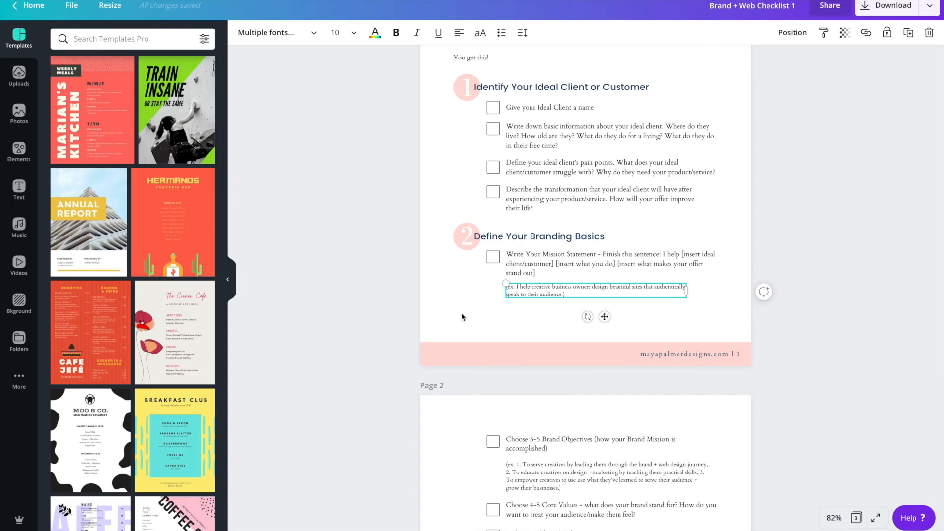
pyautogui.moveTo(343, 341)
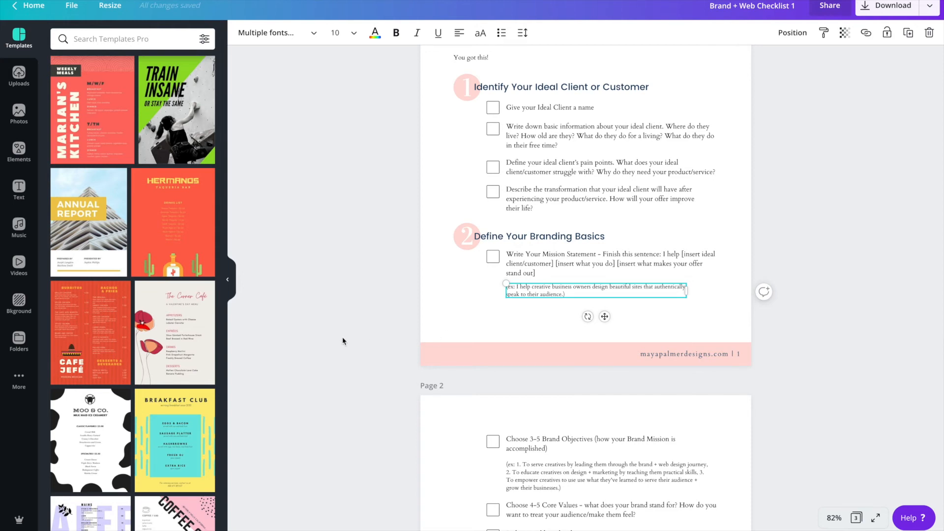
pyautogui.click(471, 353)
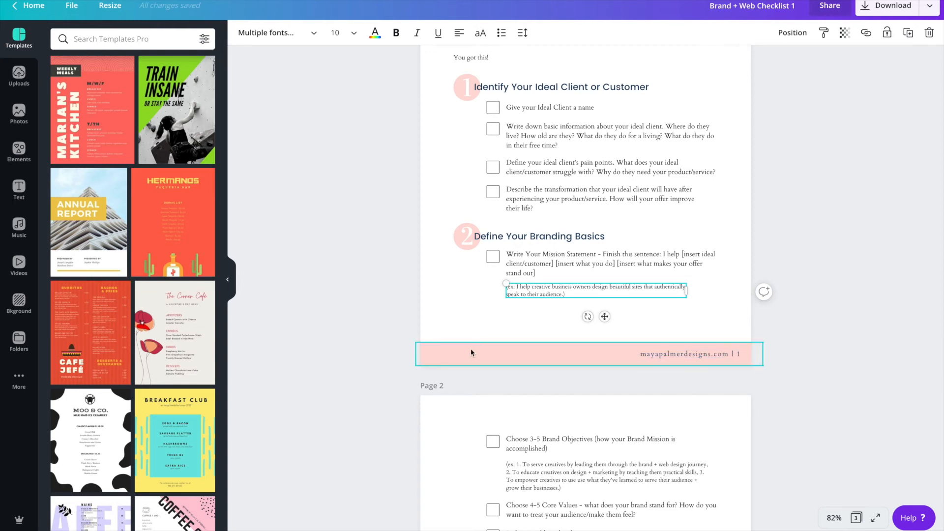
pyautogui.click(688, 354)
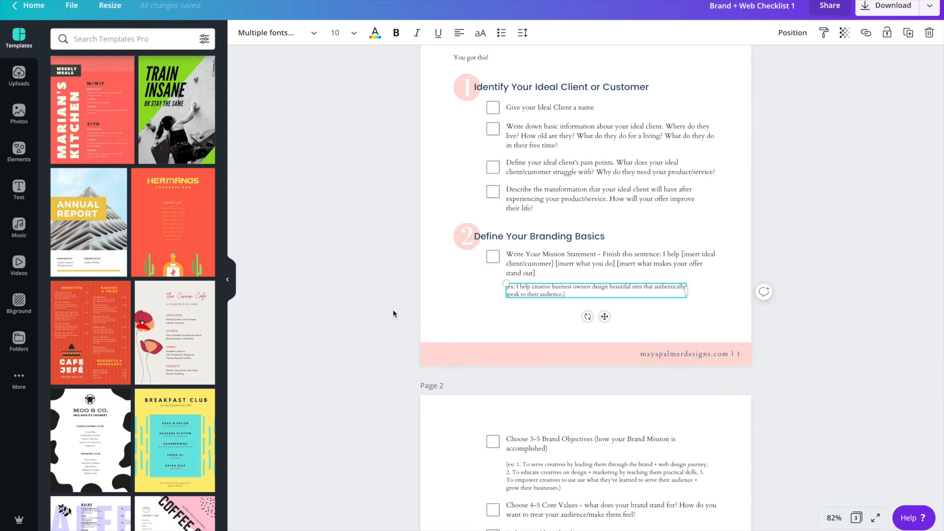
pyautogui.moveTo(374, 311)
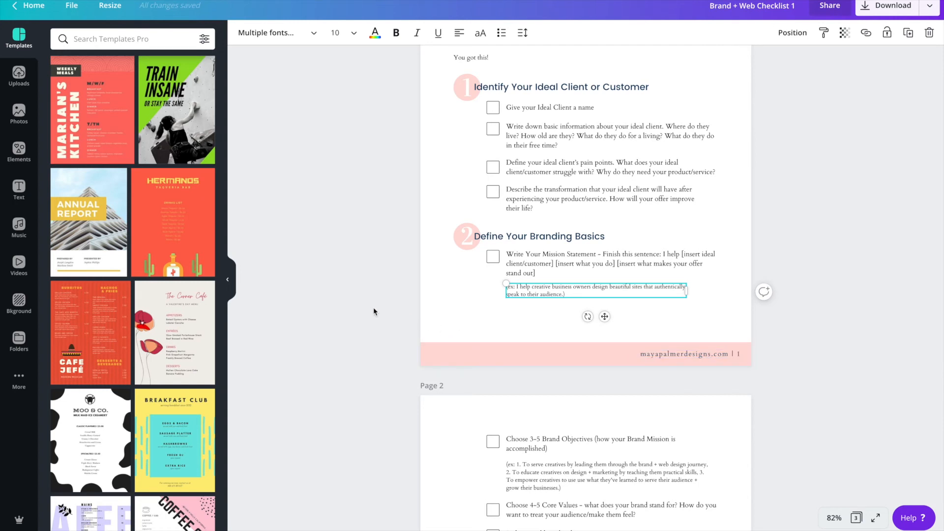
pyautogui.scroll(-3)
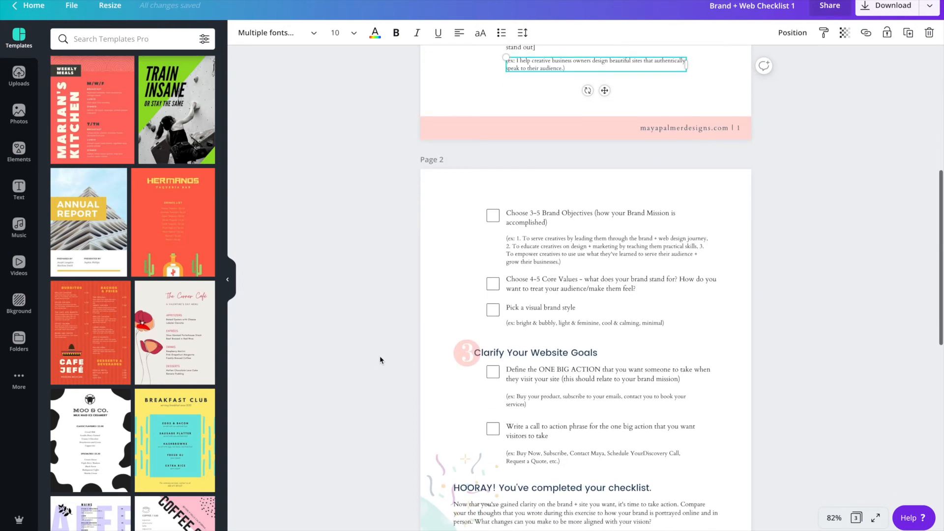
pyautogui.scroll(-3)
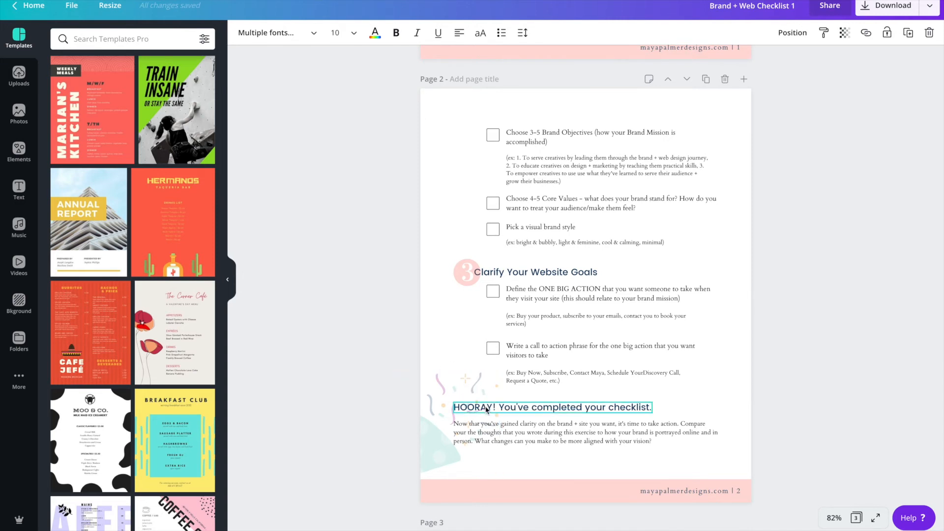
pyautogui.click(449, 431)
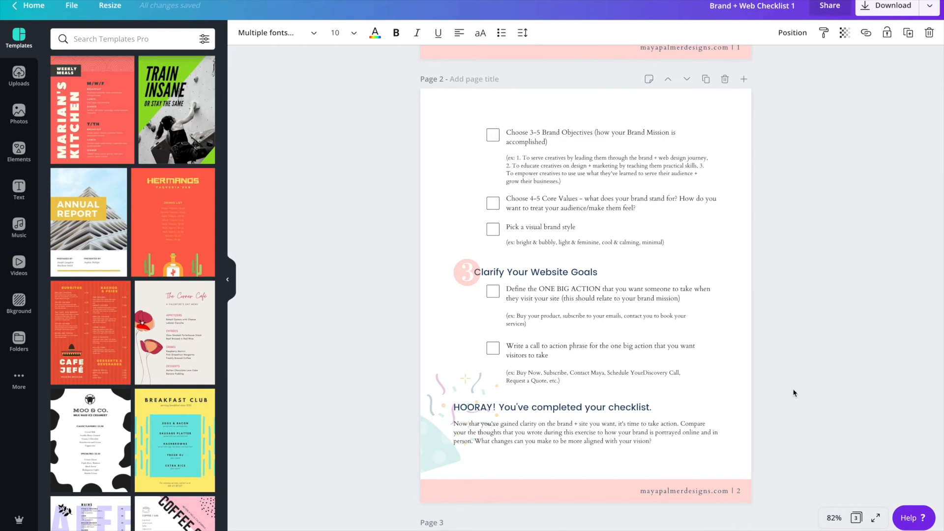
pyautogui.scroll(-3)
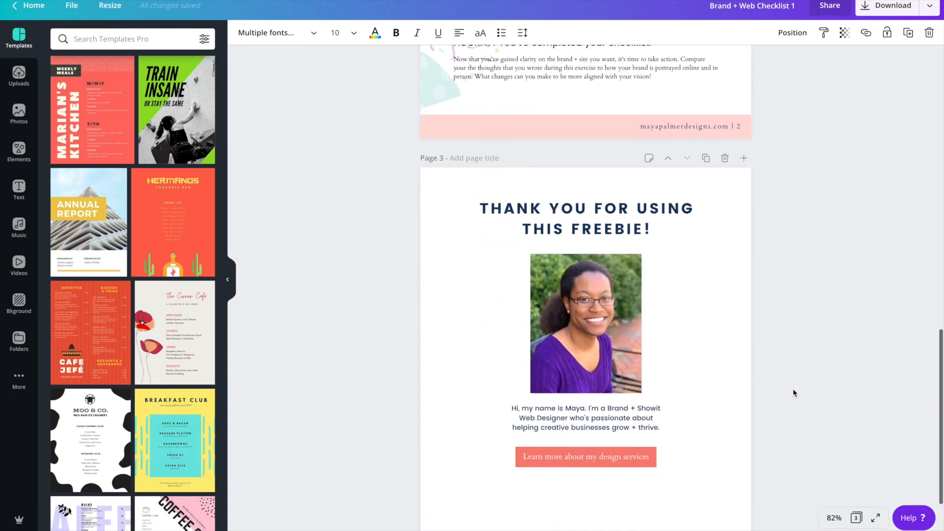
pyautogui.scroll(-3)
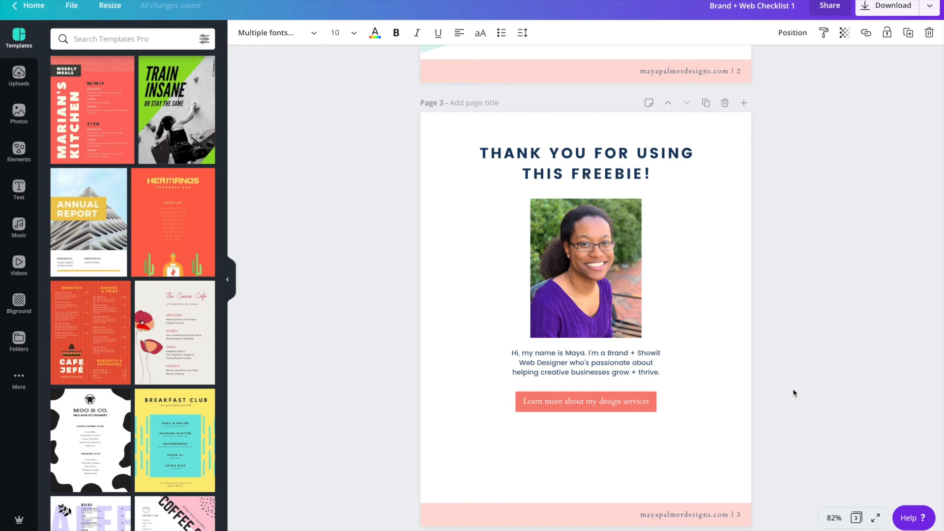
pyautogui.moveTo(779, 403)
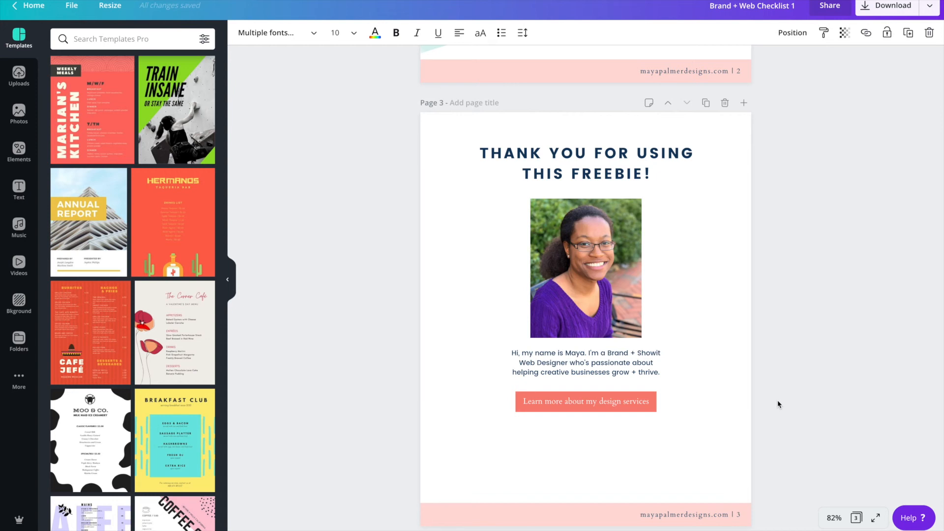
pyautogui.moveTo(735, 422)
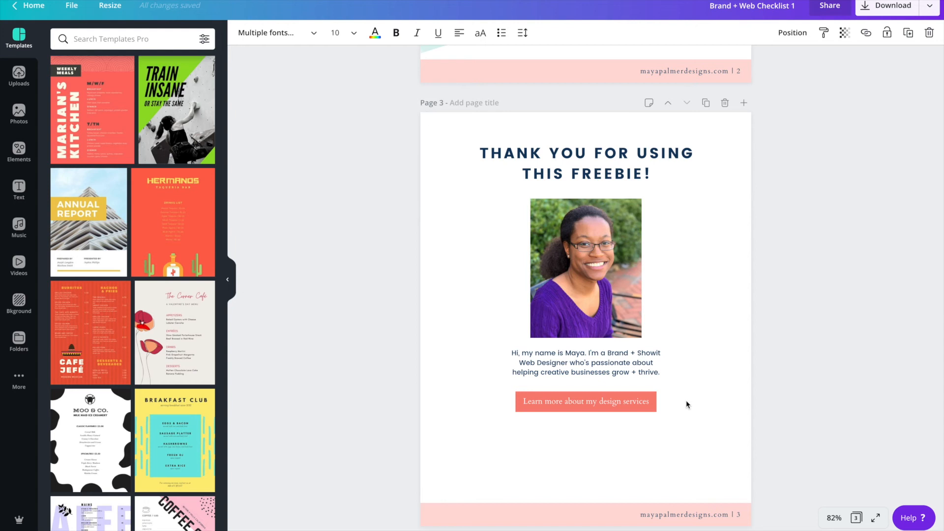
pyautogui.moveTo(847, 150)
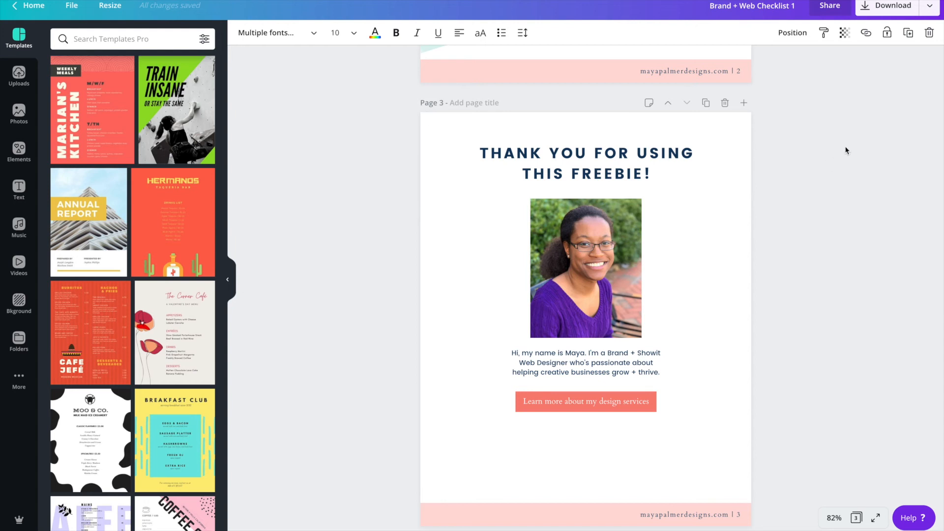
pyautogui.moveTo(904, 58)
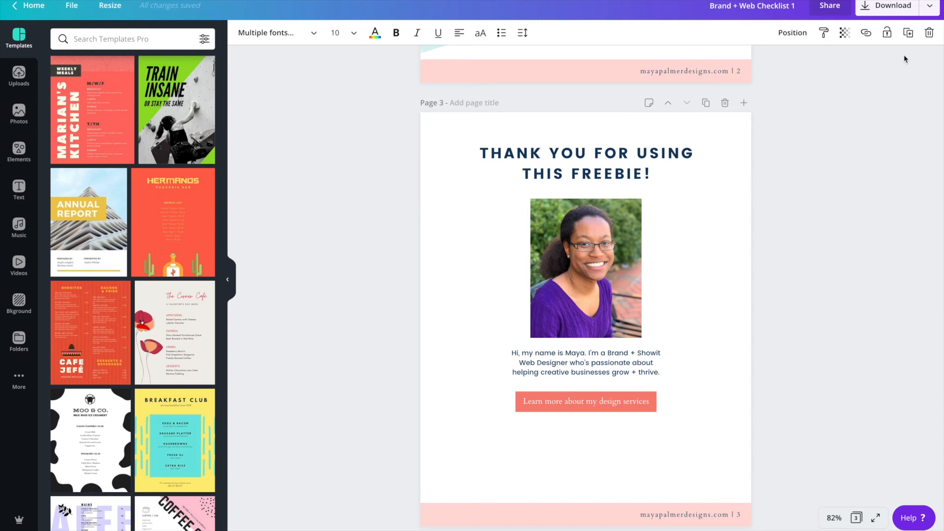
# - Open the download settings and the file type list to choose PDF Standard
pyautogui.click(889, 6)
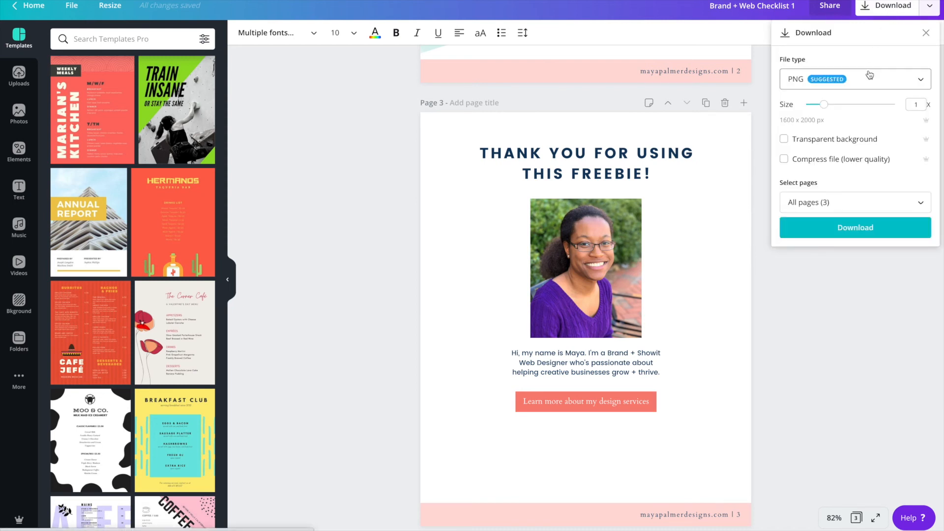
pyautogui.click(854, 79)
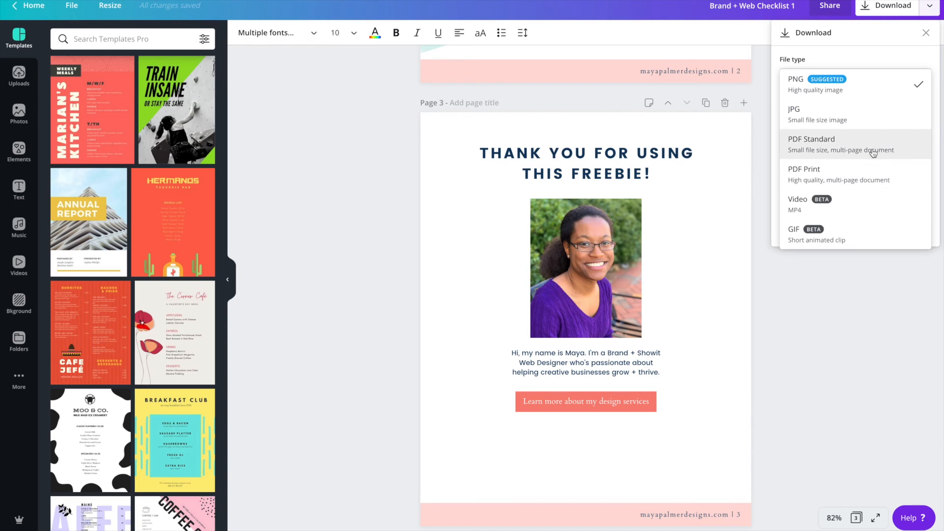
pyautogui.moveTo(895, 154)
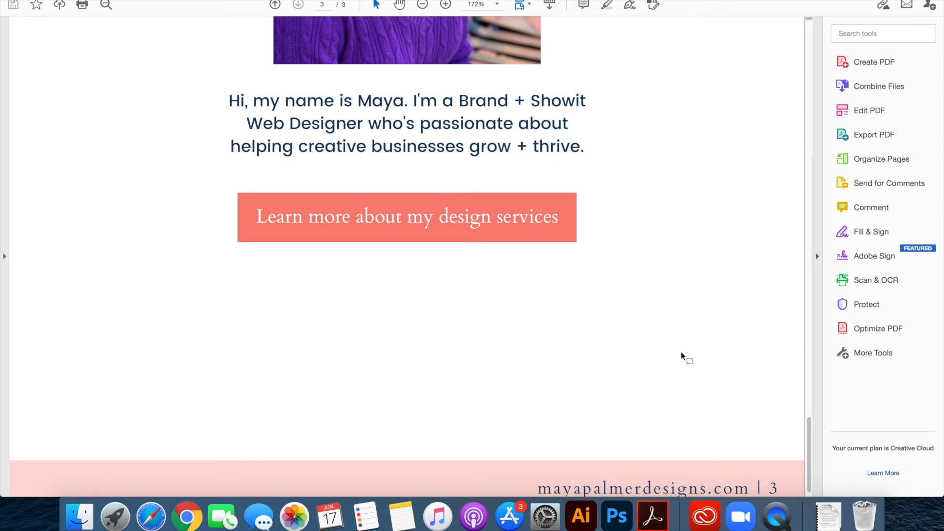
# - Enter Edit PDF mode on the thank-you page and choose Add/Edit Web or Document Link
pyautogui.scroll(3)
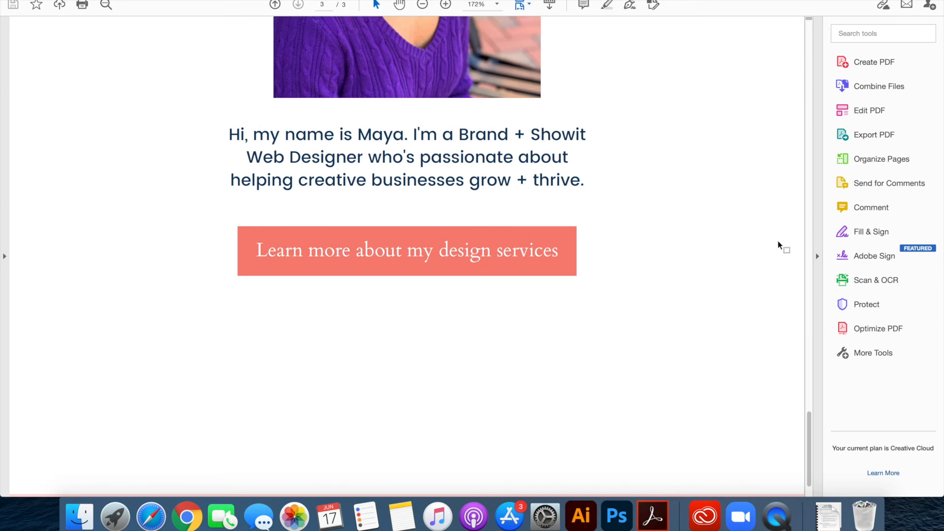
pyautogui.click(869, 110)
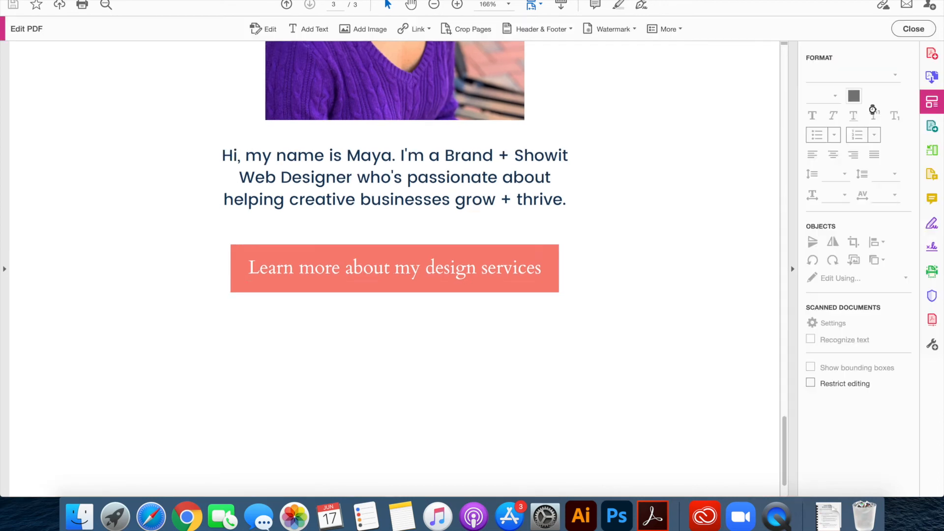
pyautogui.click(315, 29)
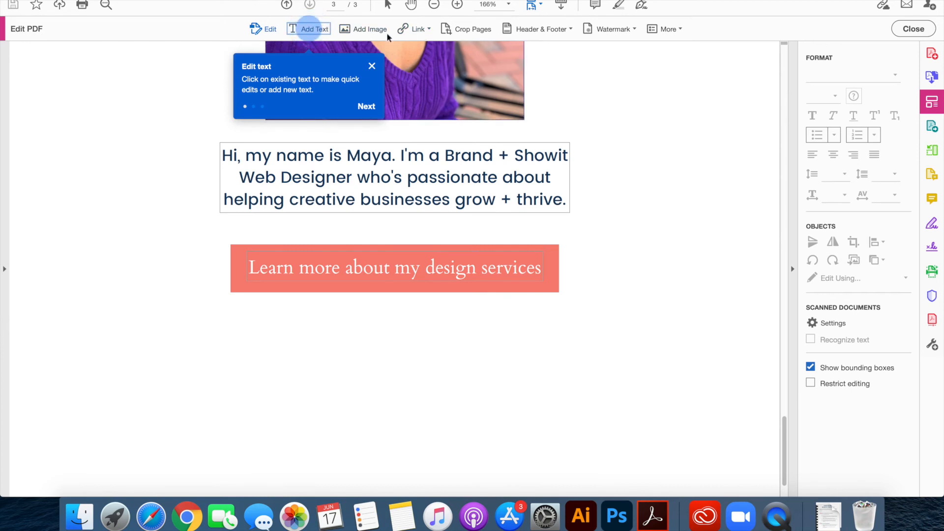
pyautogui.click(371, 66)
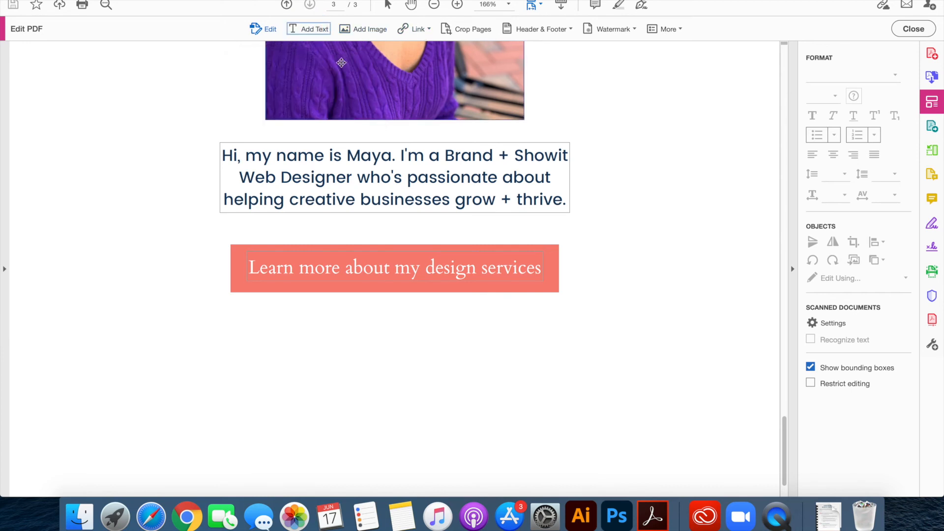
pyautogui.moveTo(417, 28)
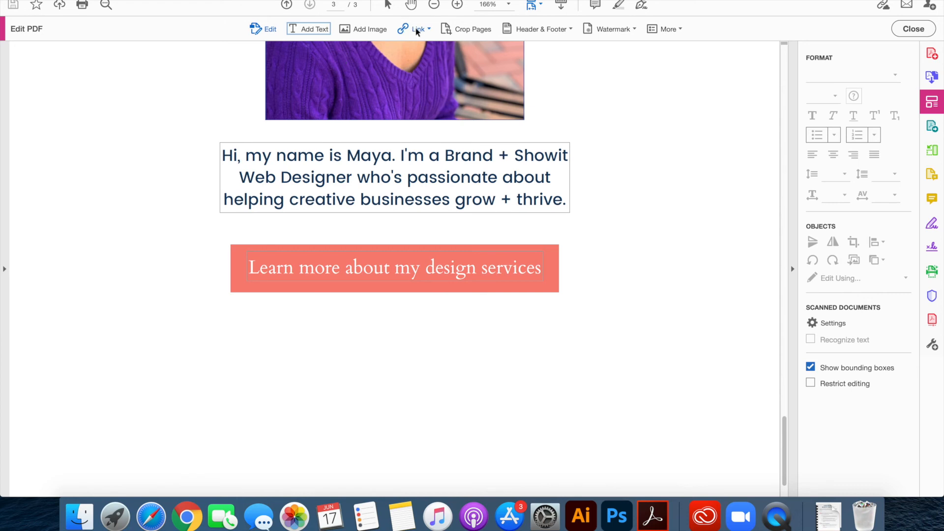
pyautogui.click(417, 28)
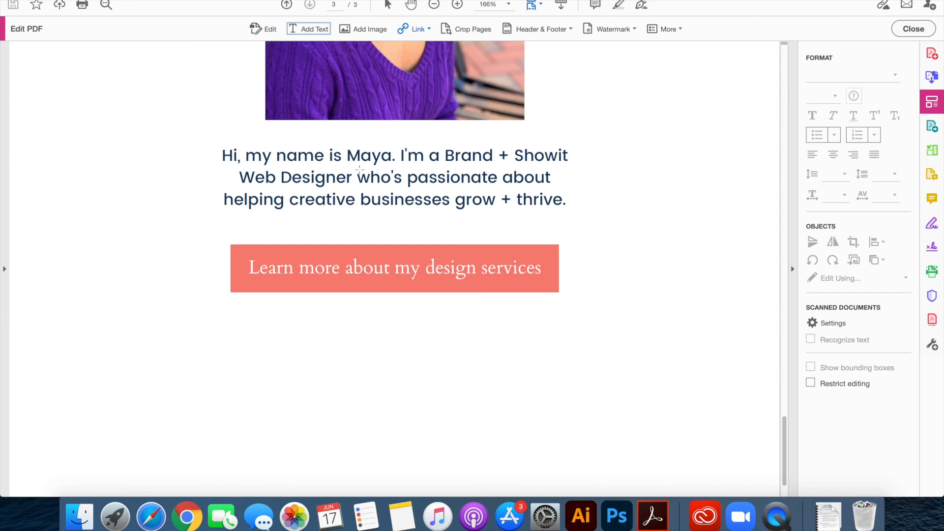
pyautogui.moveTo(352, 328)
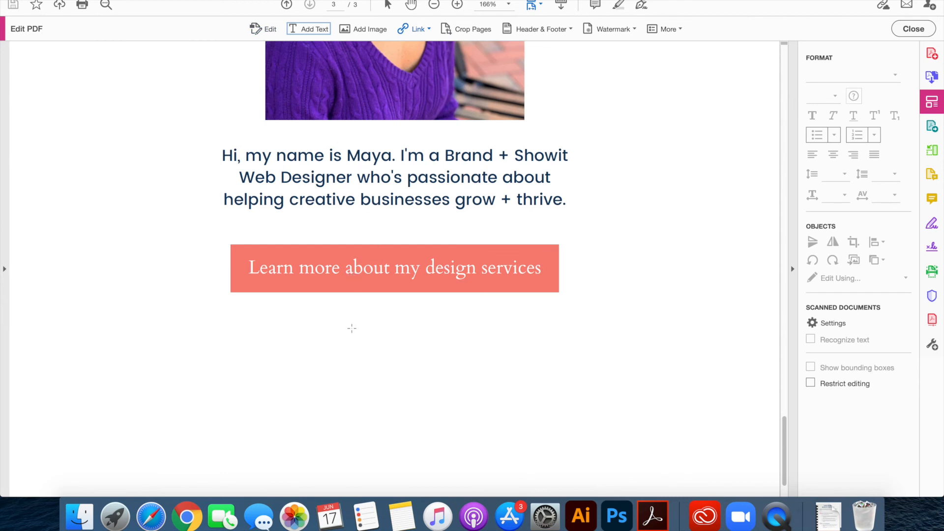
pyautogui.moveTo(241, 254)
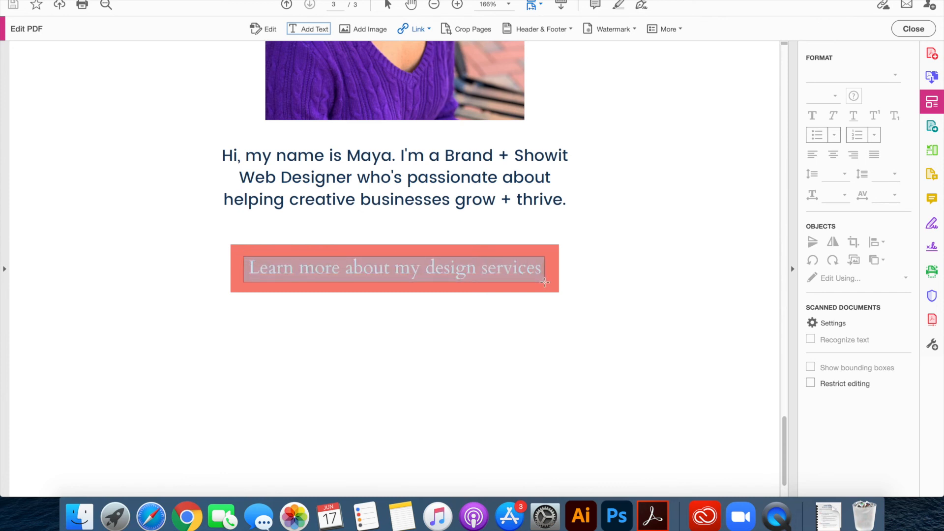
# - Set the link as an Invisible Rectangle that opens a web page
pyautogui.click(417, 28)
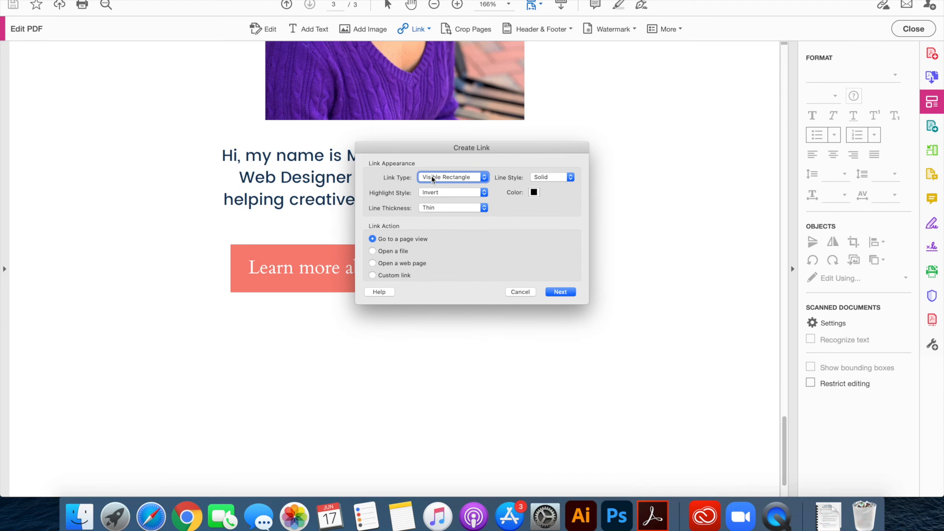
pyautogui.click(451, 177)
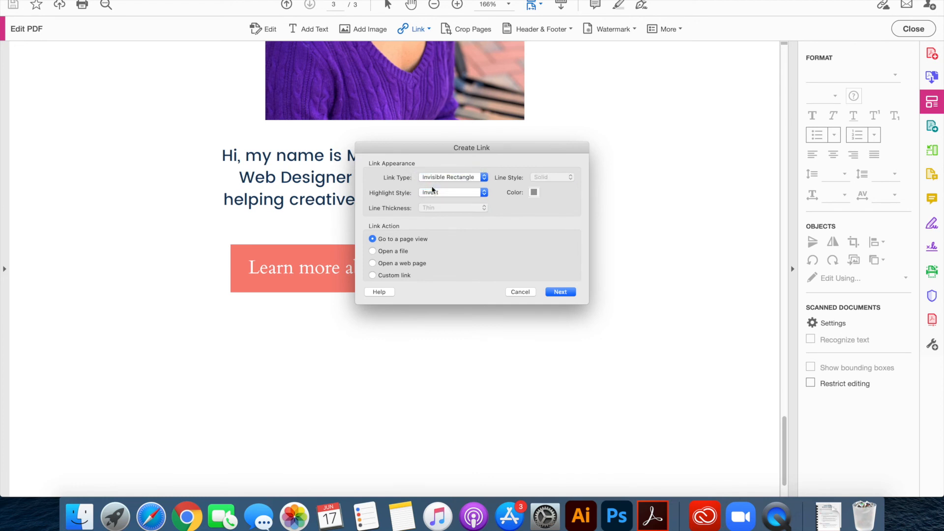
pyautogui.moveTo(440, 228)
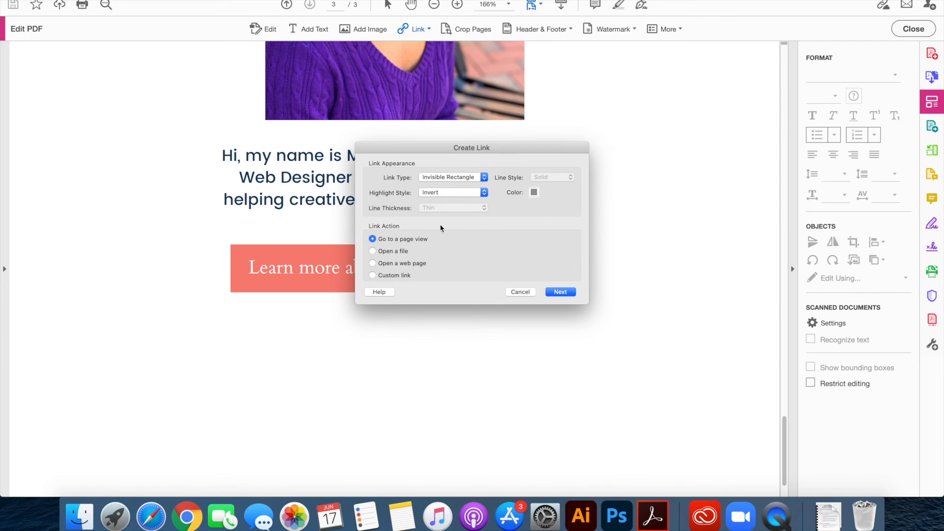
pyautogui.moveTo(416, 242)
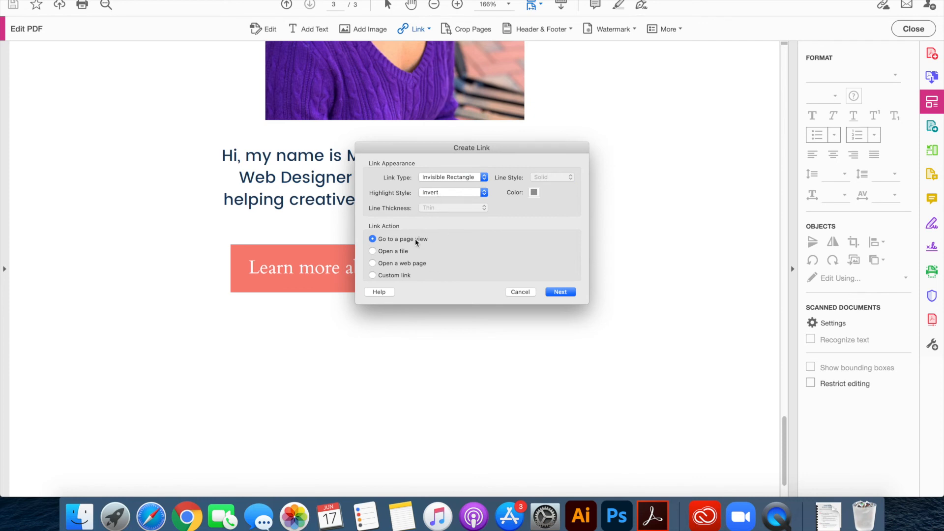
pyautogui.moveTo(386, 229)
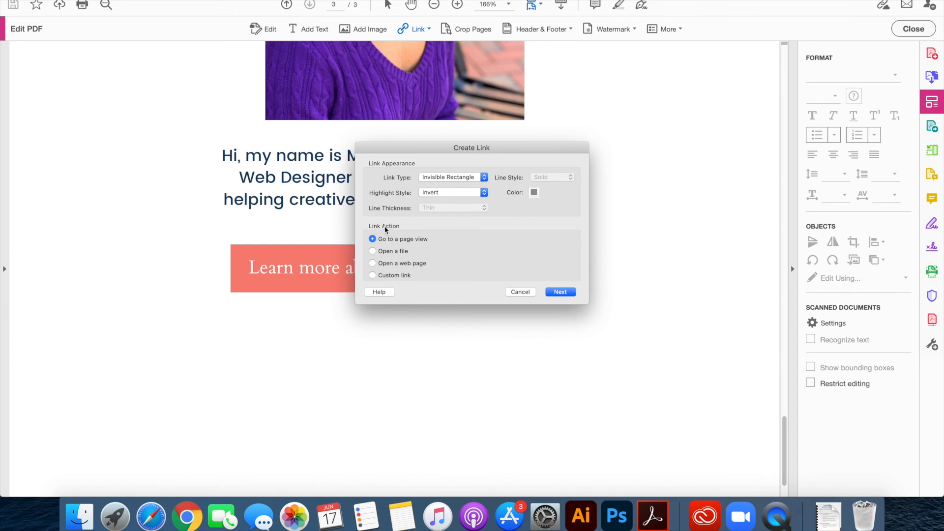
pyautogui.moveTo(415, 259)
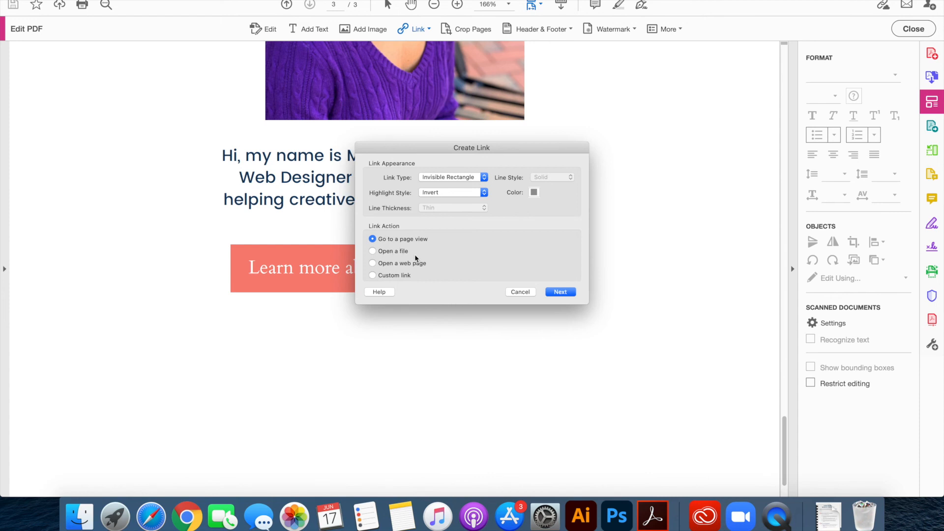
pyautogui.click(371, 263)
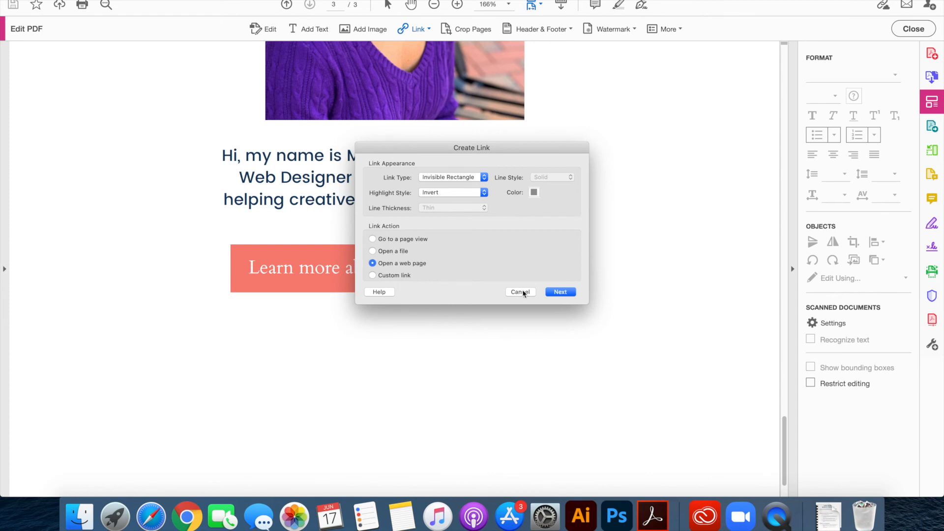
pyautogui.click(560, 291)
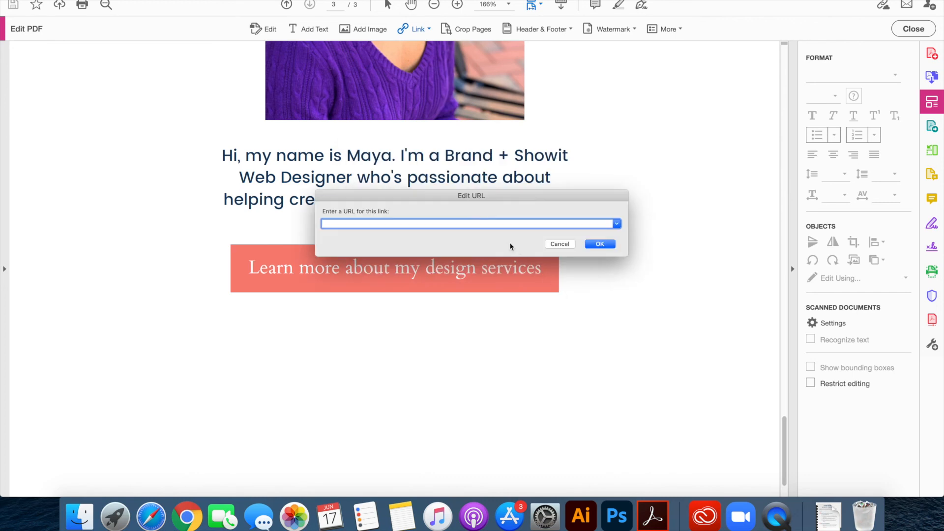
pyautogui.write('https://mayapalmerdesigns.com/branding-website-design')
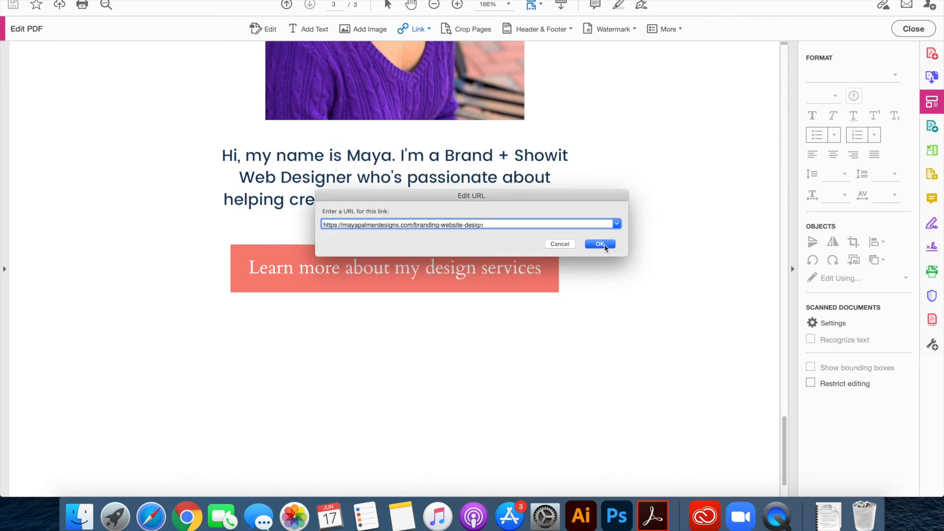
pyautogui.click(599, 244)
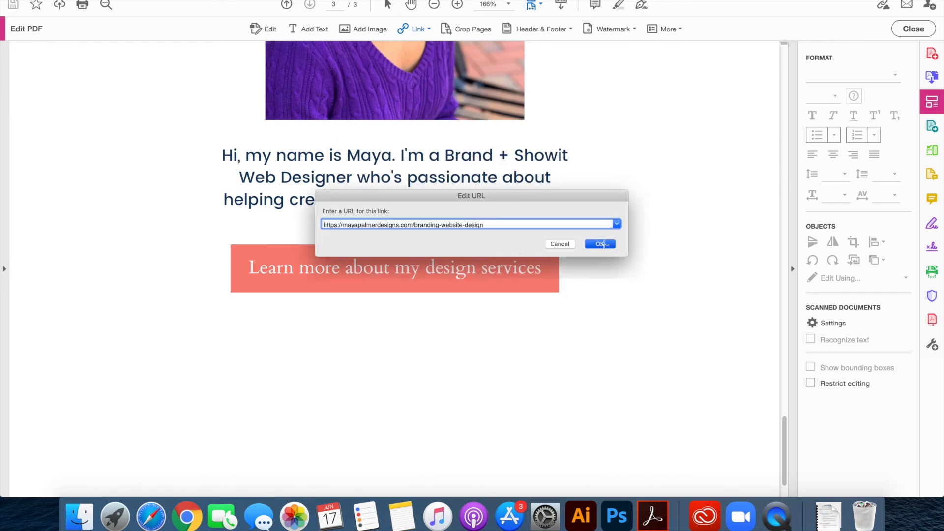
pyautogui.click(600, 244)
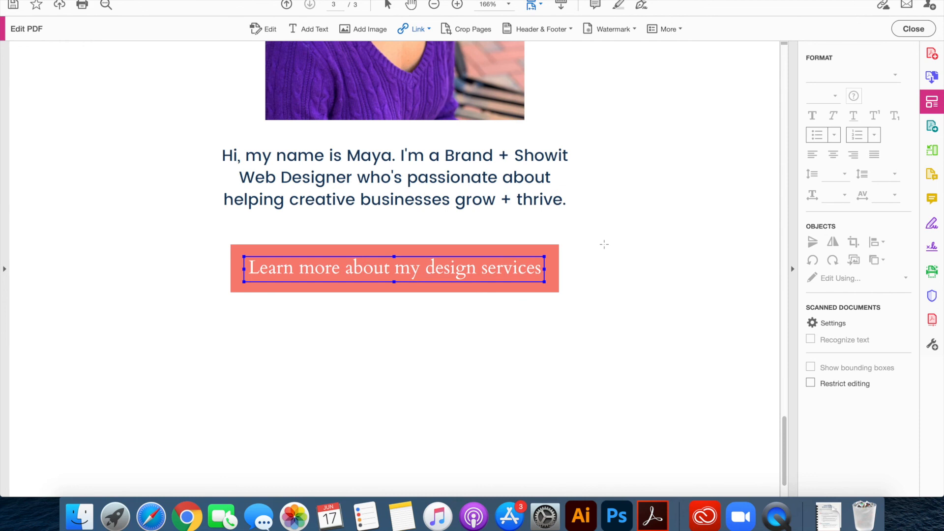
pyautogui.moveTo(451, 262)
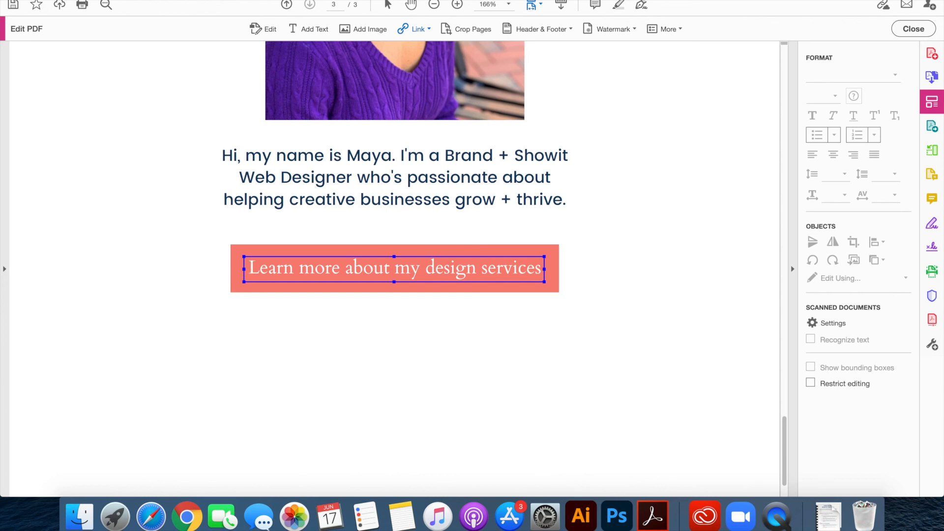
# - Deselect the new link and close Edit PDF mode
pyautogui.click(108, 5)
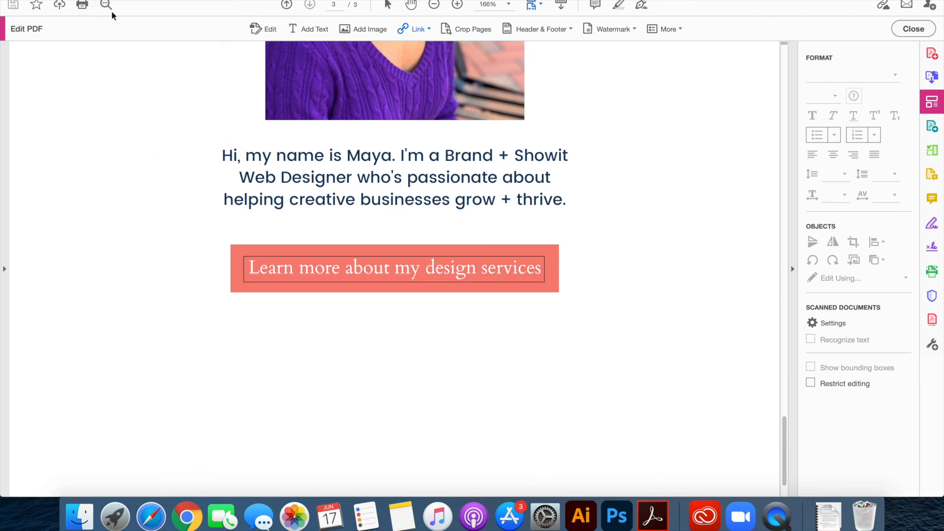
pyautogui.moveTo(557, 89)
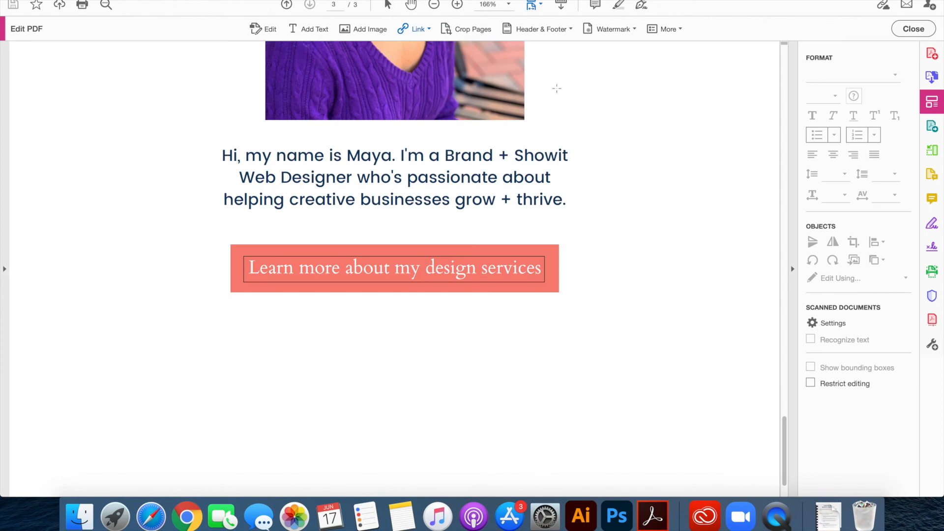
pyautogui.moveTo(752, 23)
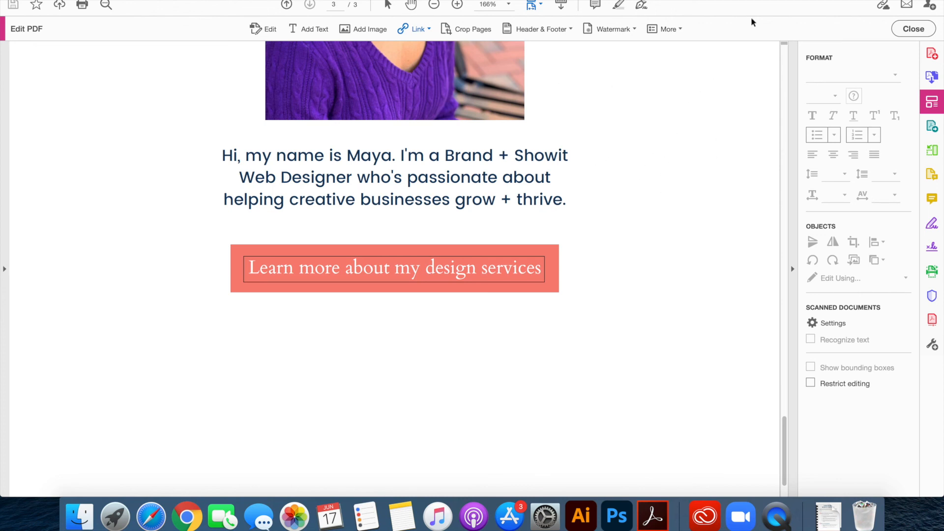
pyautogui.click(912, 28)
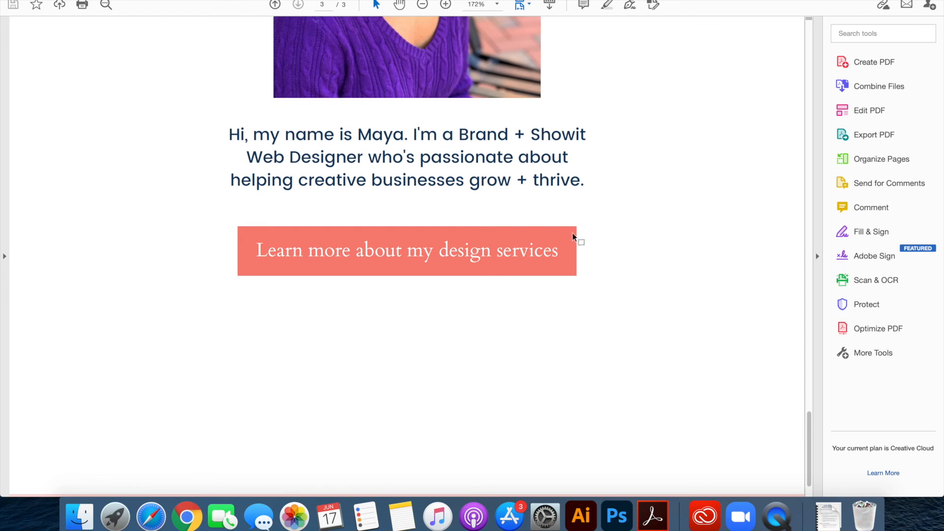
# - Follow the button link and allow the Maya Palmer Designs site to open in the browser
pyautogui.click(406, 251)
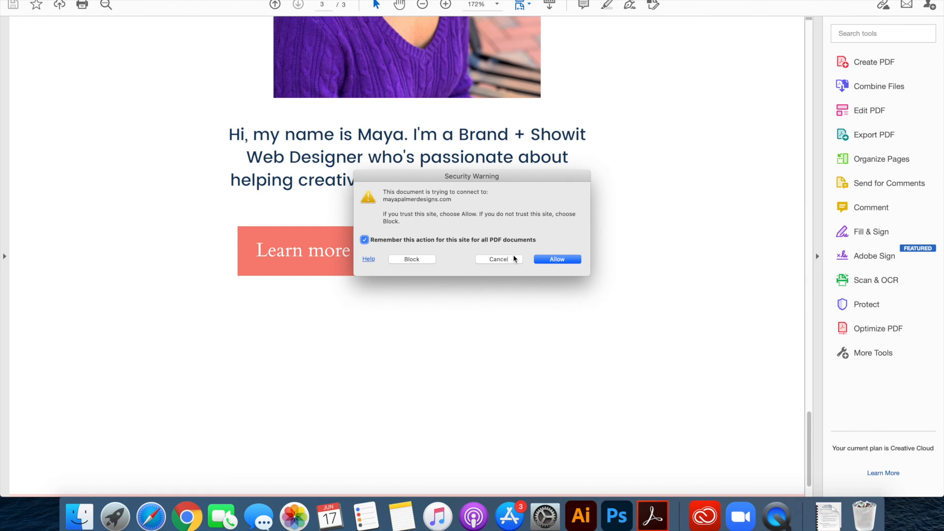
pyautogui.moveTo(476, 207)
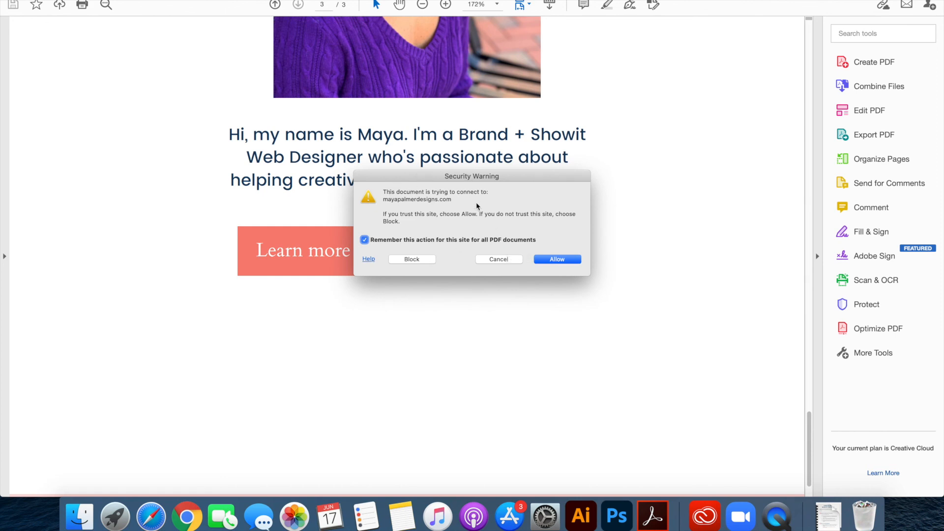
pyautogui.moveTo(452, 218)
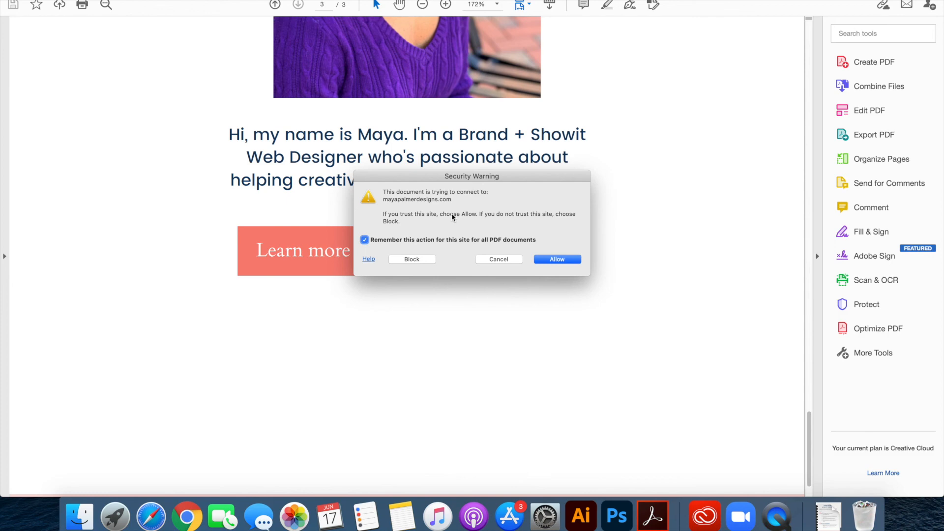
pyautogui.moveTo(499, 248)
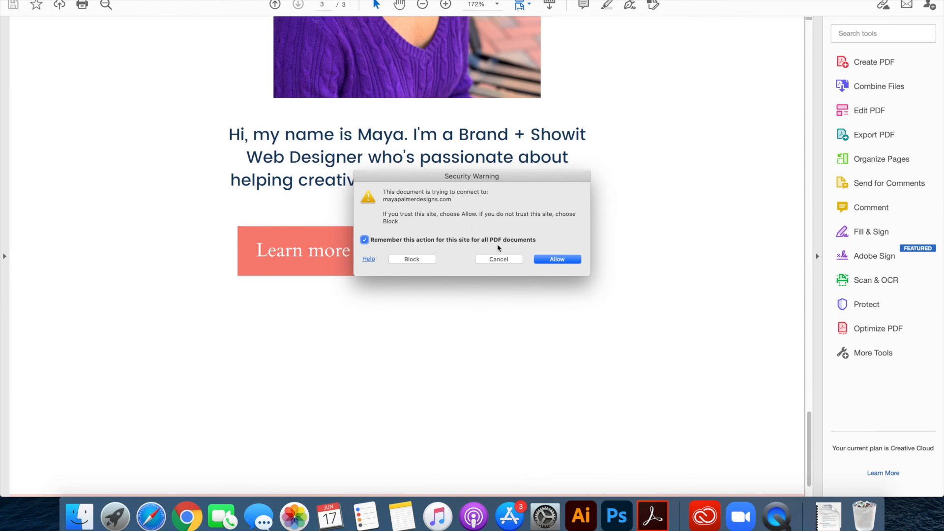
pyautogui.click(556, 258)
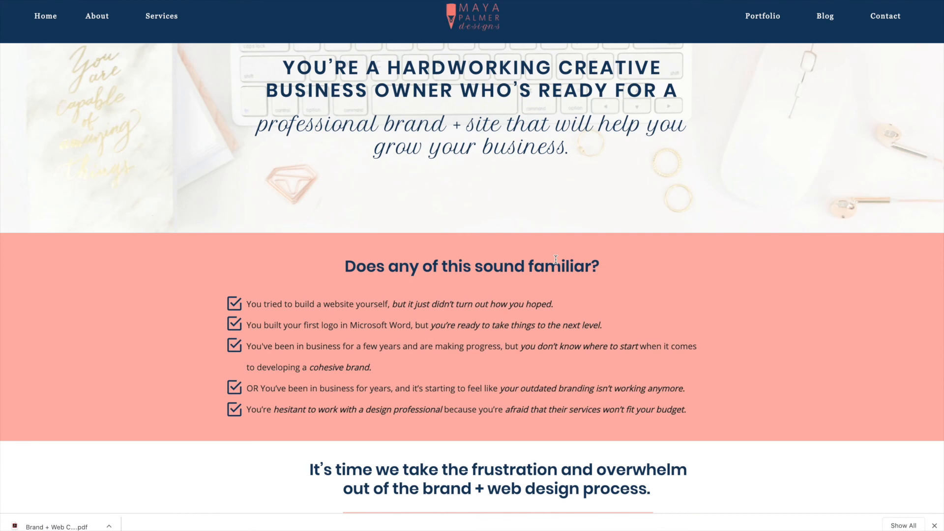